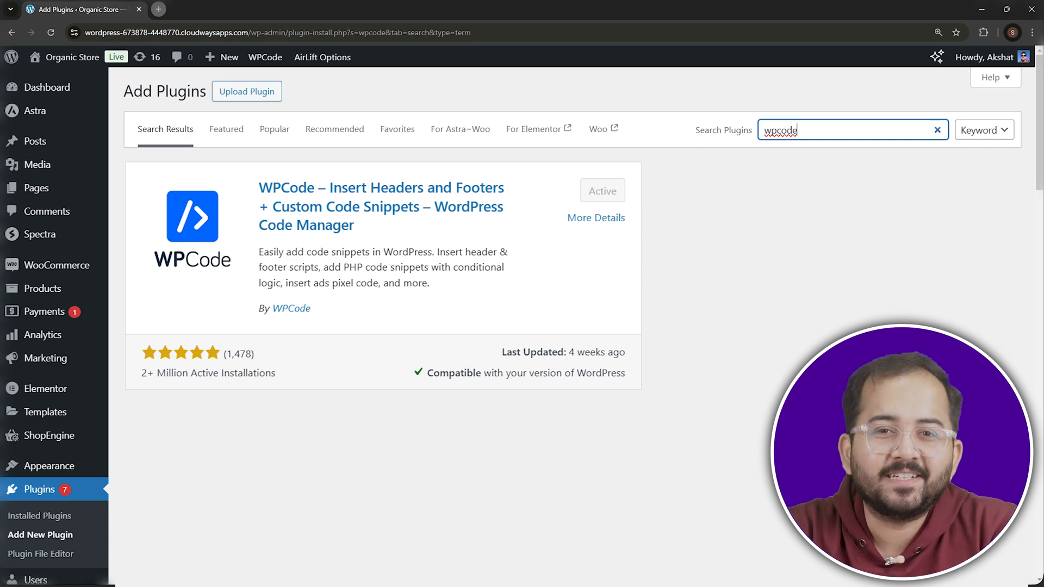
From the WPCode snippets list, start adding a new snippet.
left_click(252, 9)
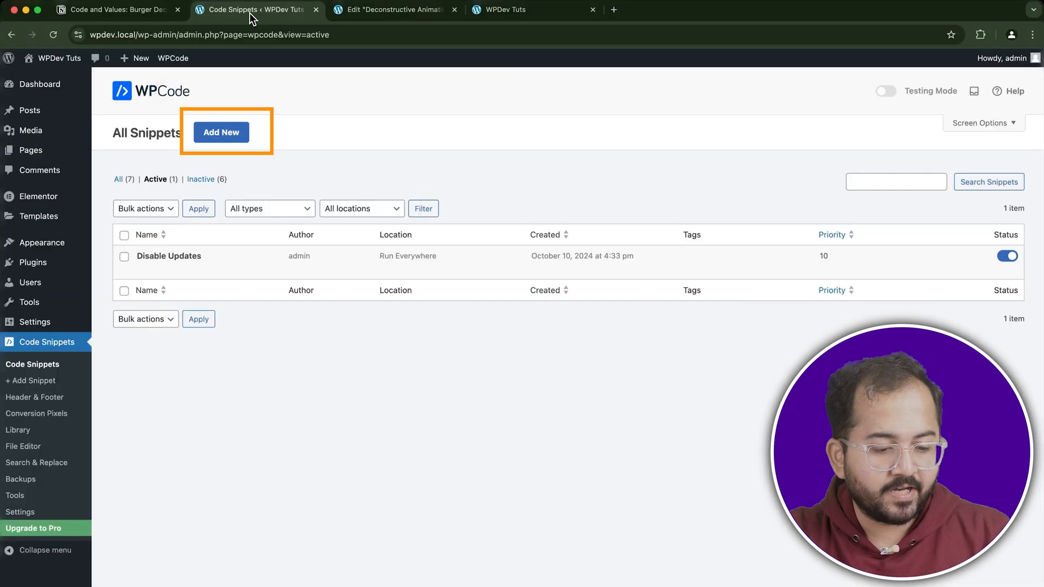
mouse_move(222, 133)
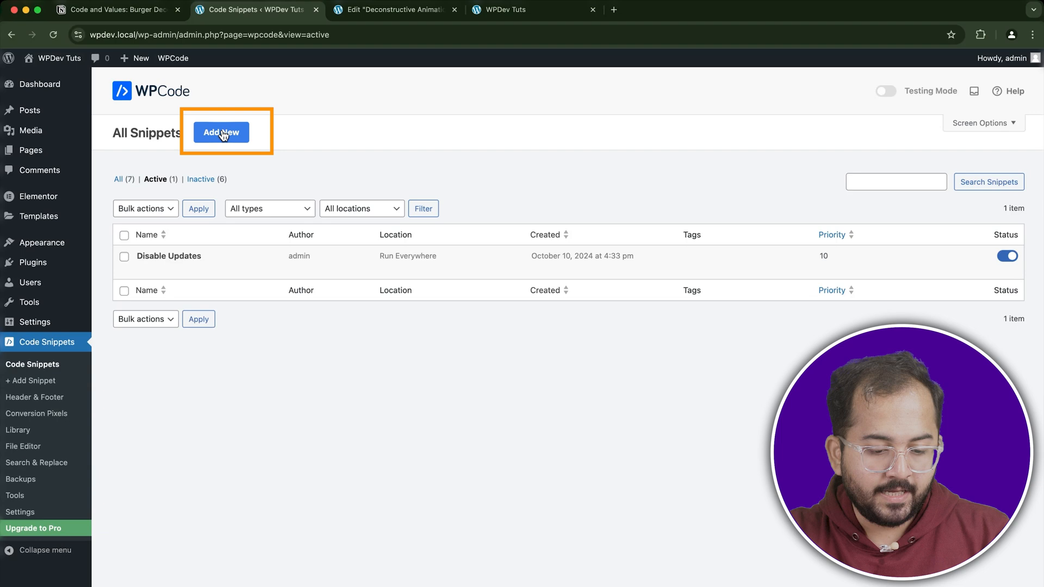
left_click(221, 132)
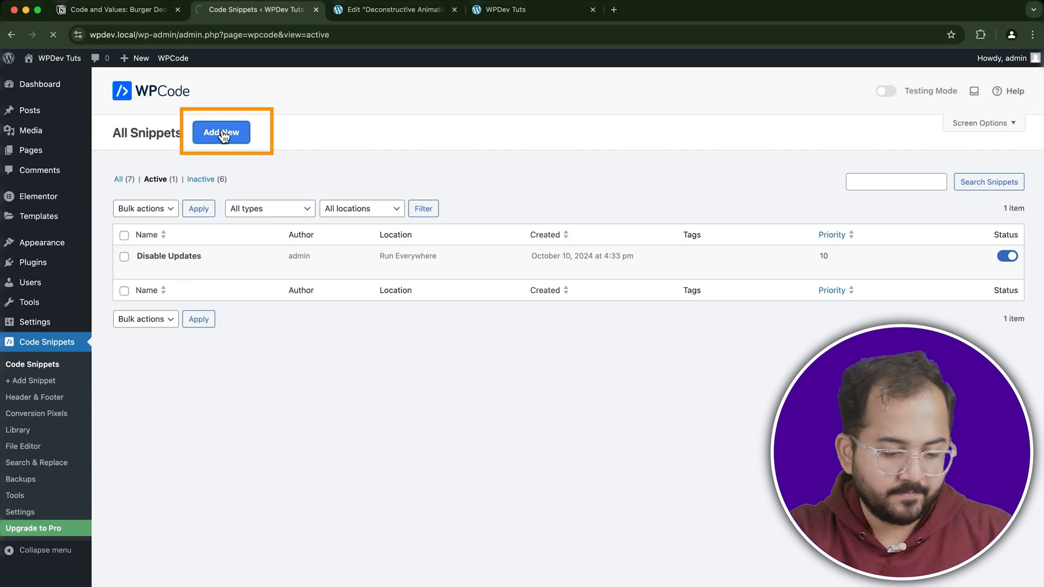
Create a blank custom JavaScript snippet titled 'Deconstructive Burger Animation'.
left_click(222, 133)
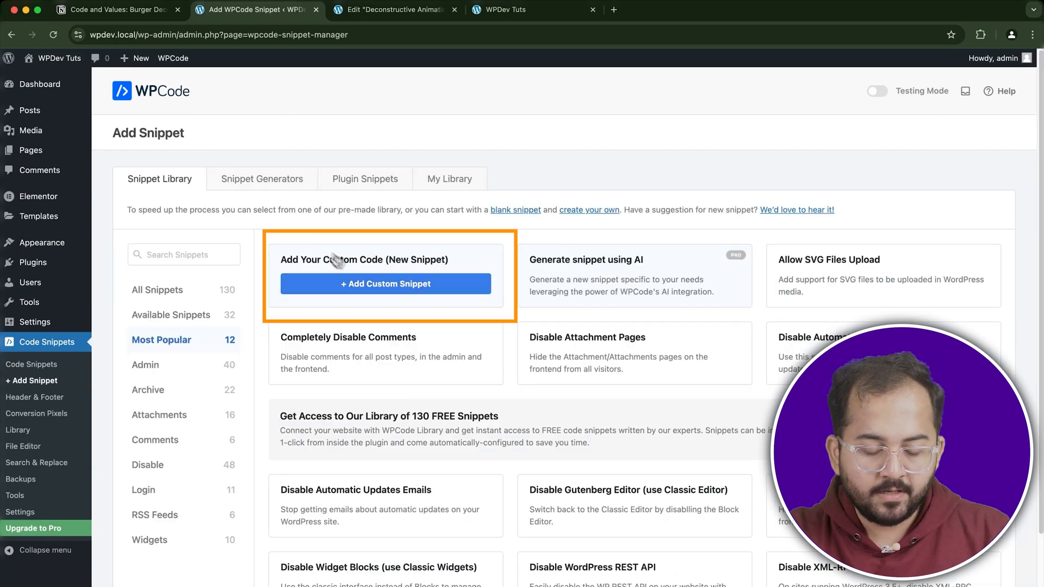
left_click(385, 284)
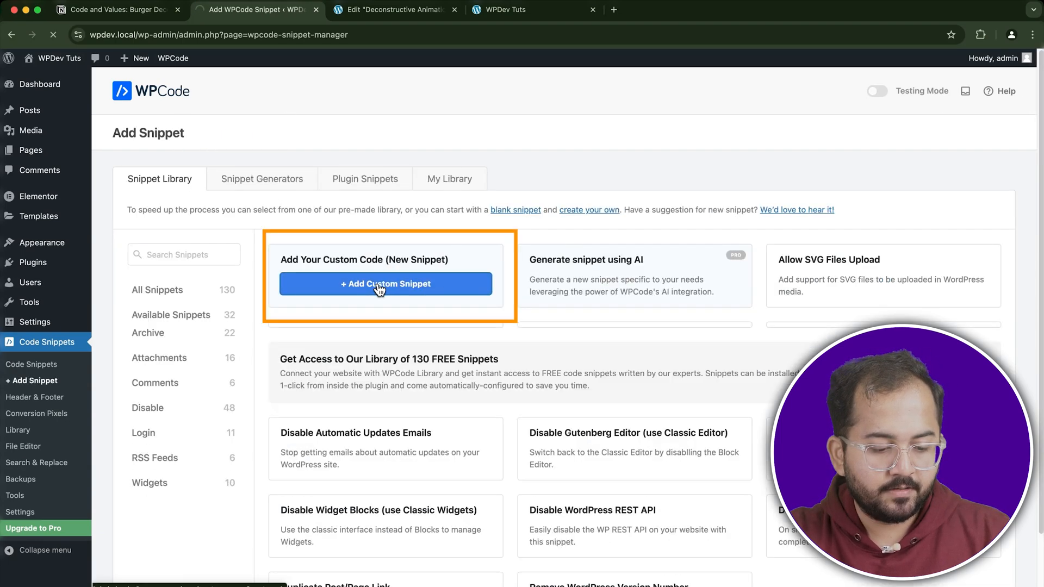
left_click(386, 284)
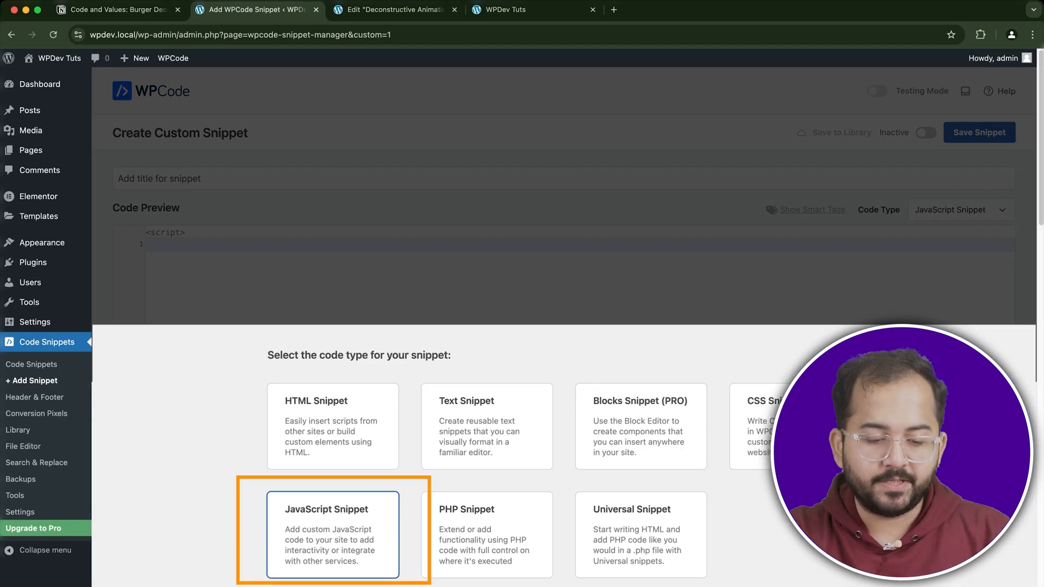
left_click(332, 534)
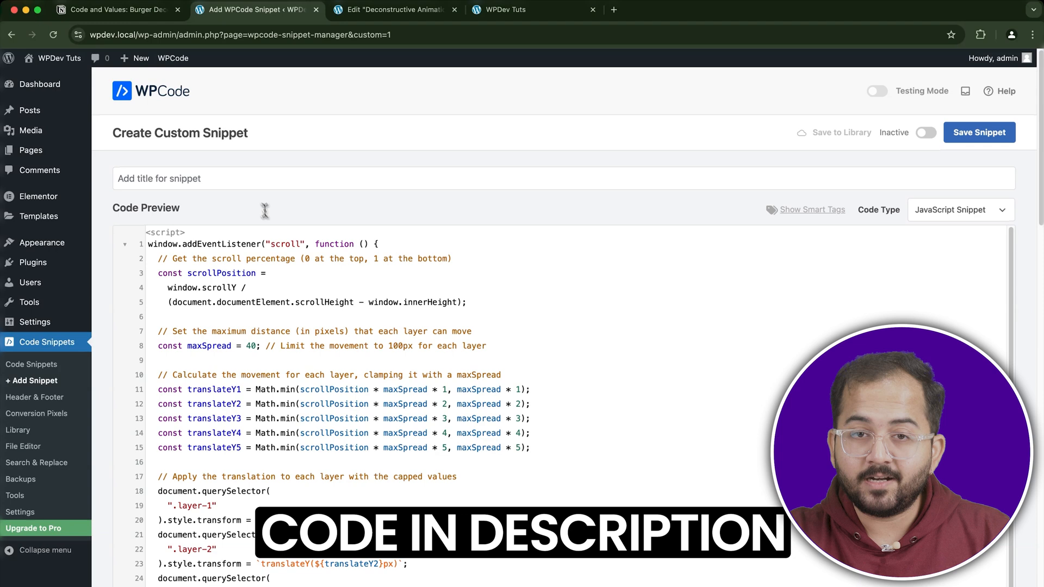
type("Deconstruct")
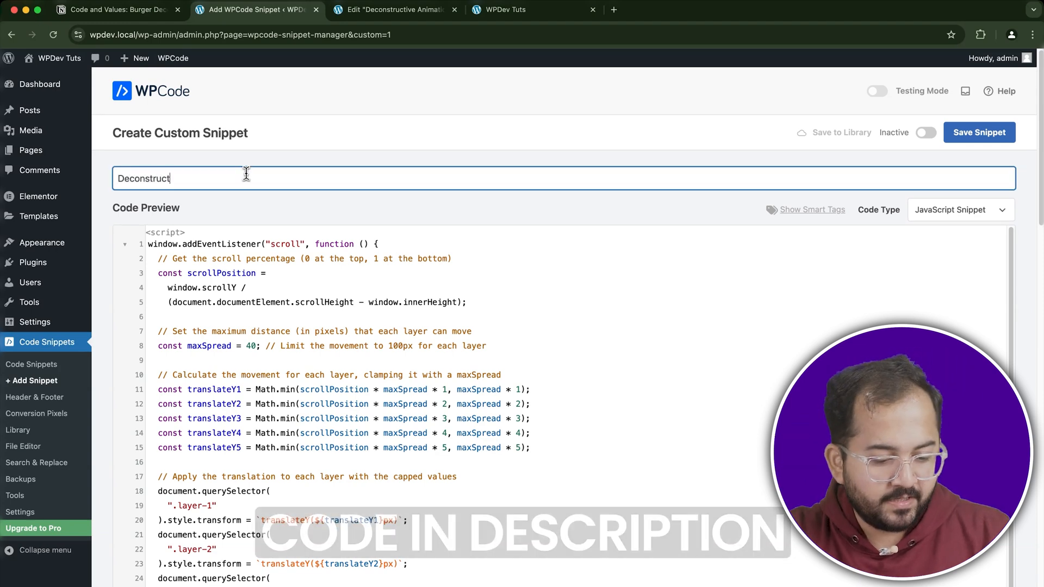
Save the burger animation snippet and return to the Elementor page.
left_click(978, 131)
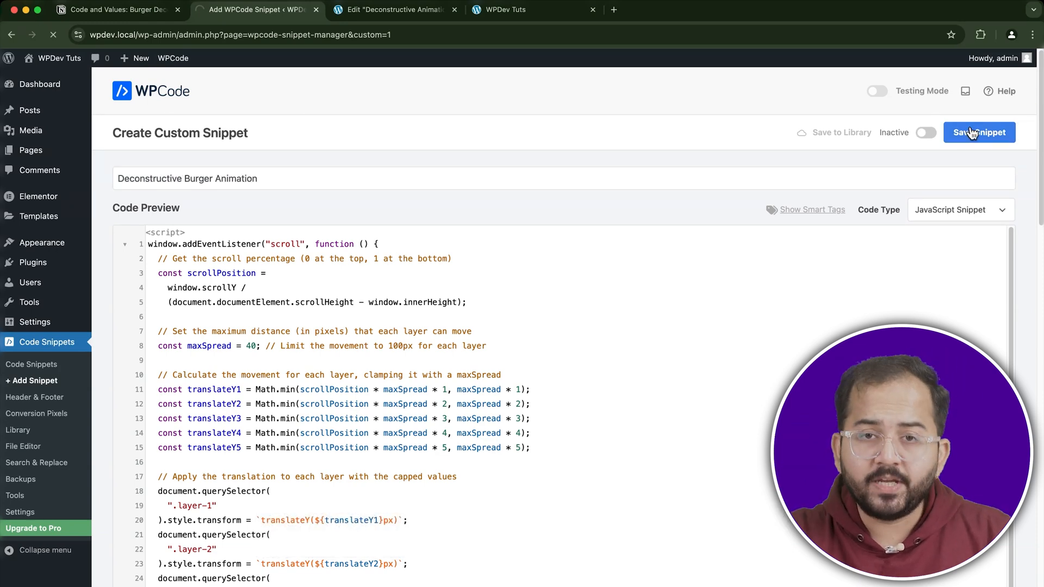
left_click(979, 132)
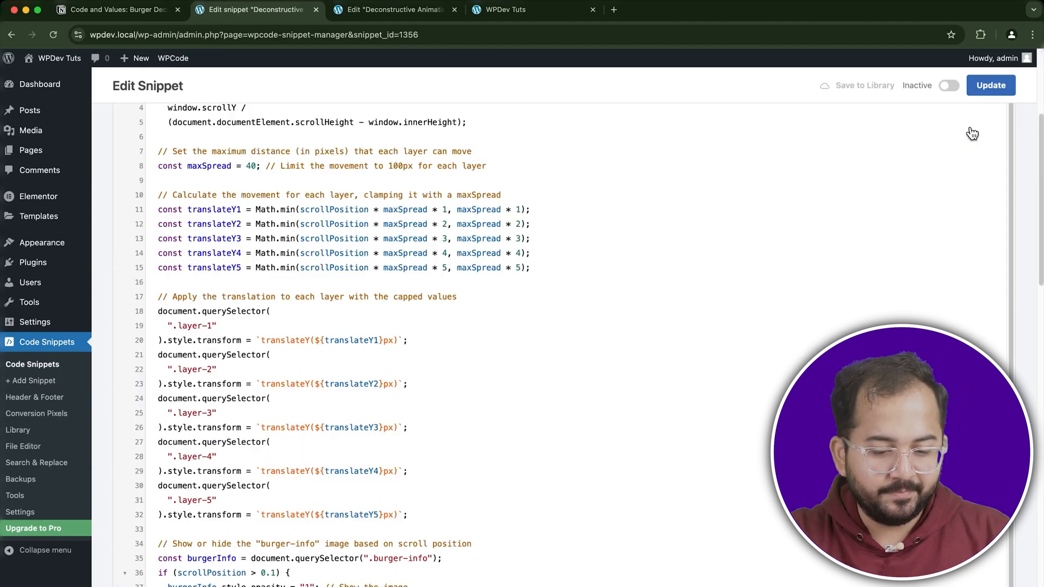
mouse_move(973, 133)
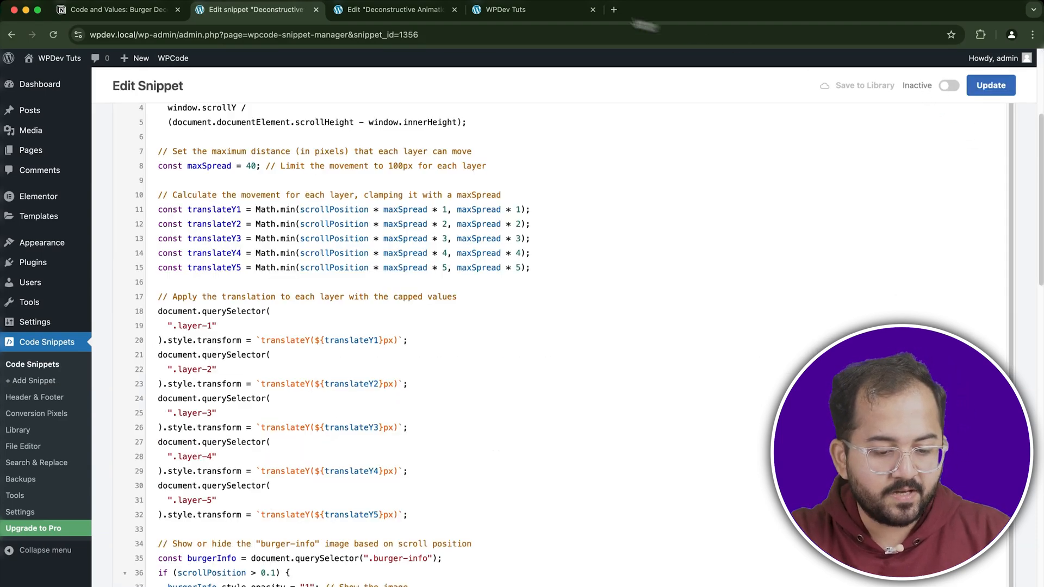
left_click(393, 9)
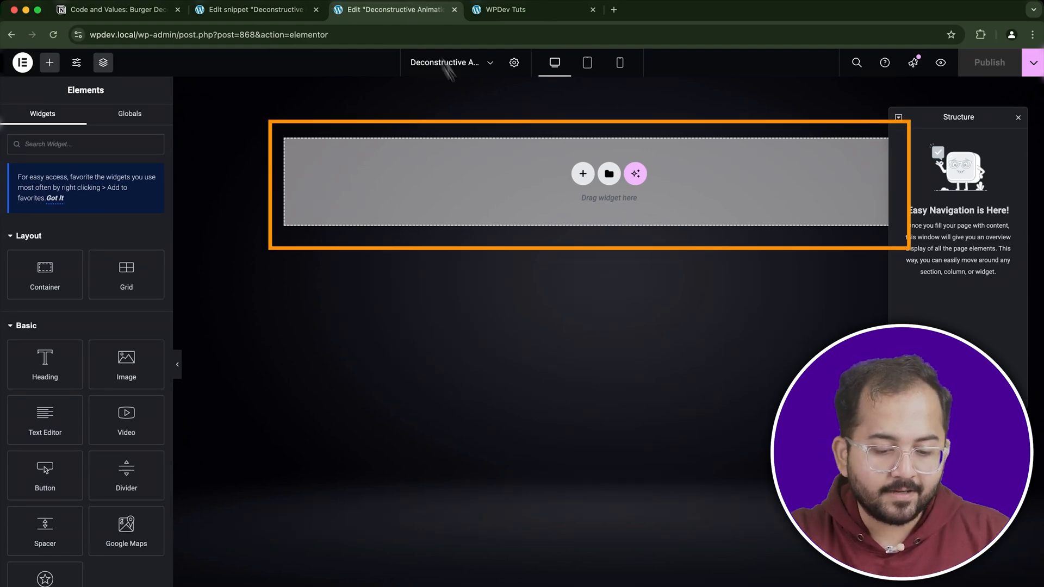
Add a main container with a chosen layout and name its nested container 'burger set'.
left_click(582, 174)
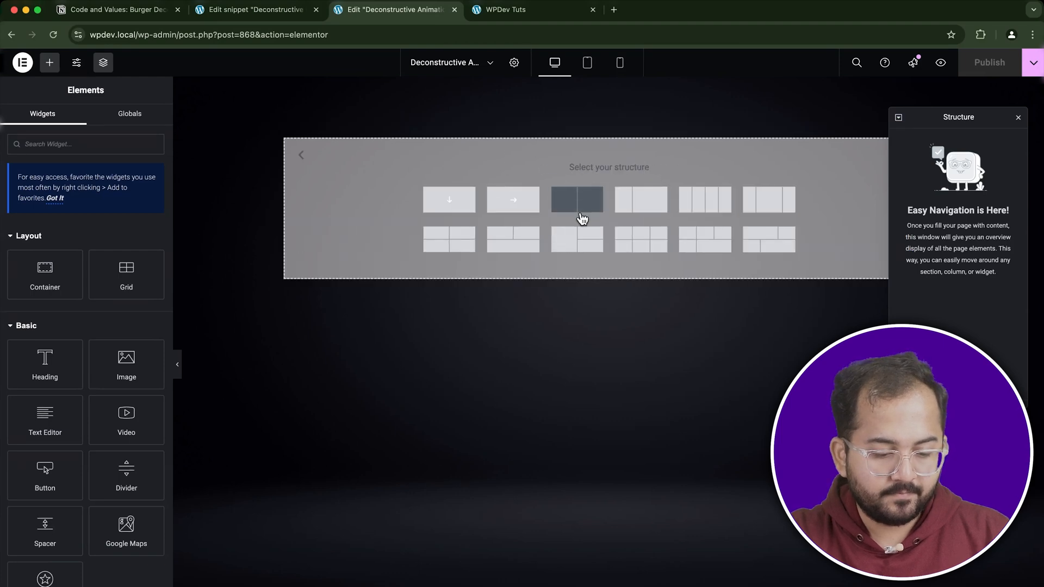
left_click(576, 199)
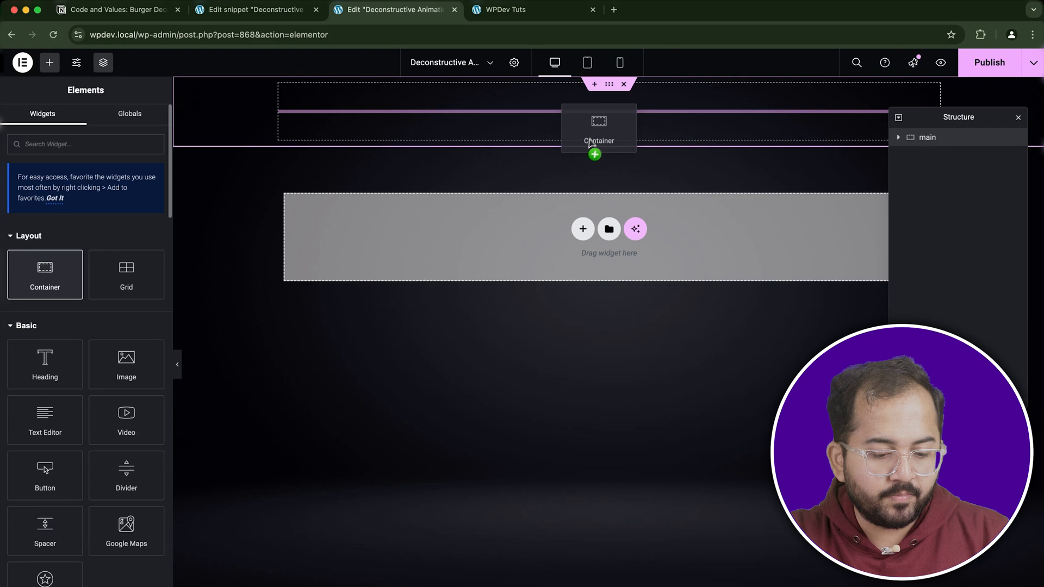
left_click(598, 126)
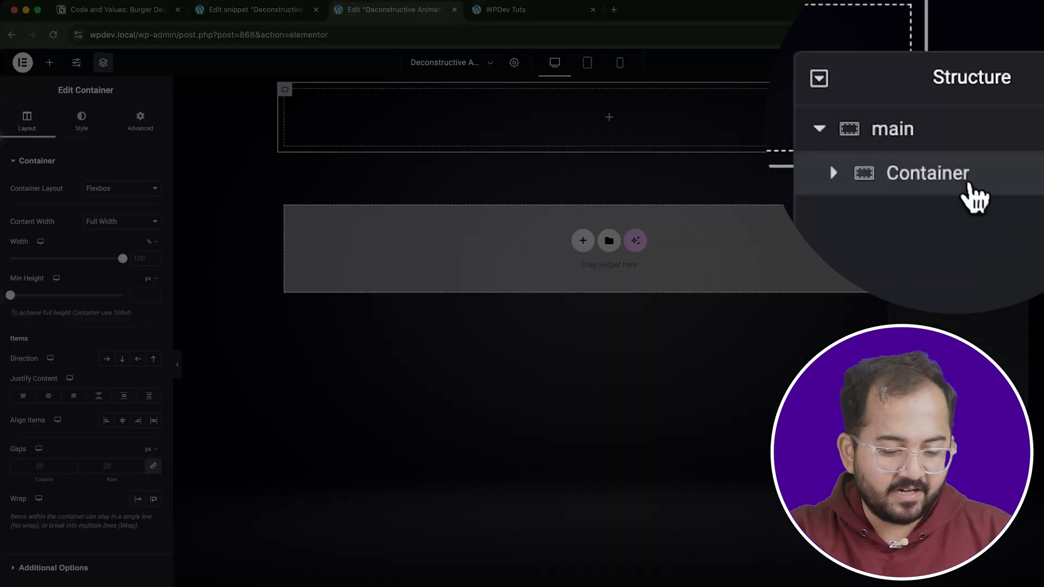
type("burger set")
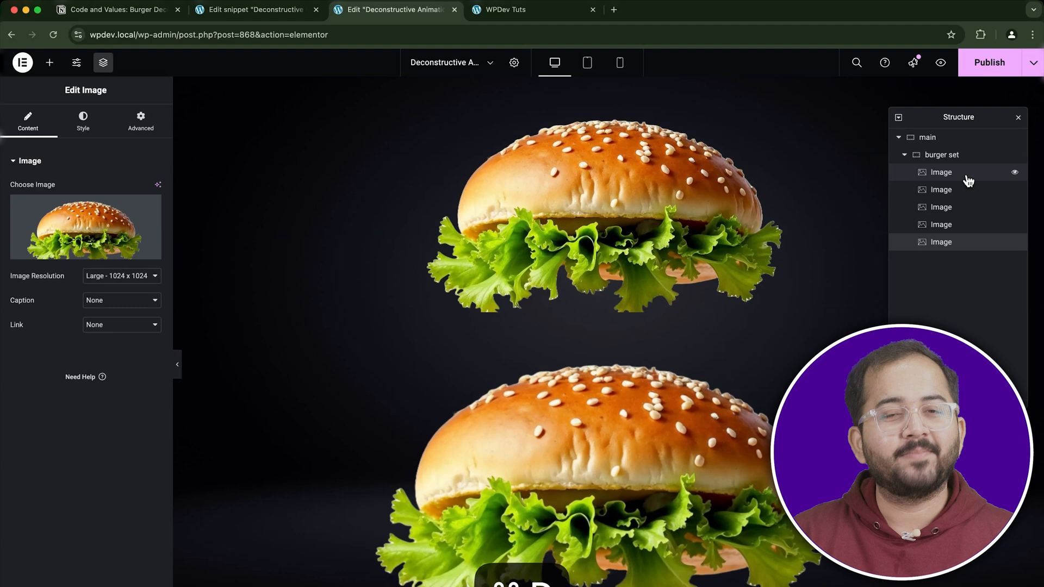
Name the layer images b-1 to b-5 and give the burger set 600px width, top-aligned.
type("b-5")
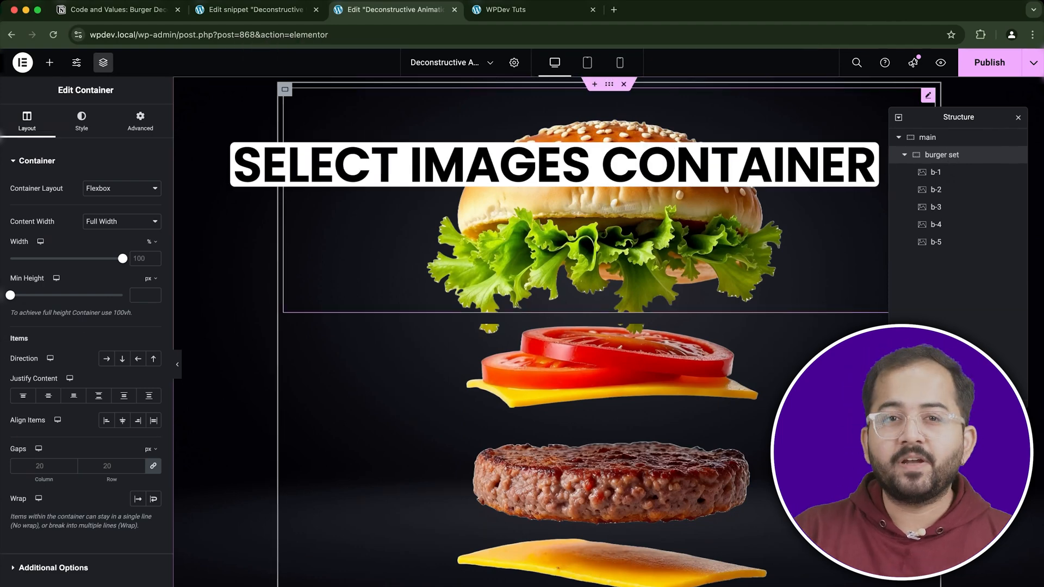
left_click(150, 241)
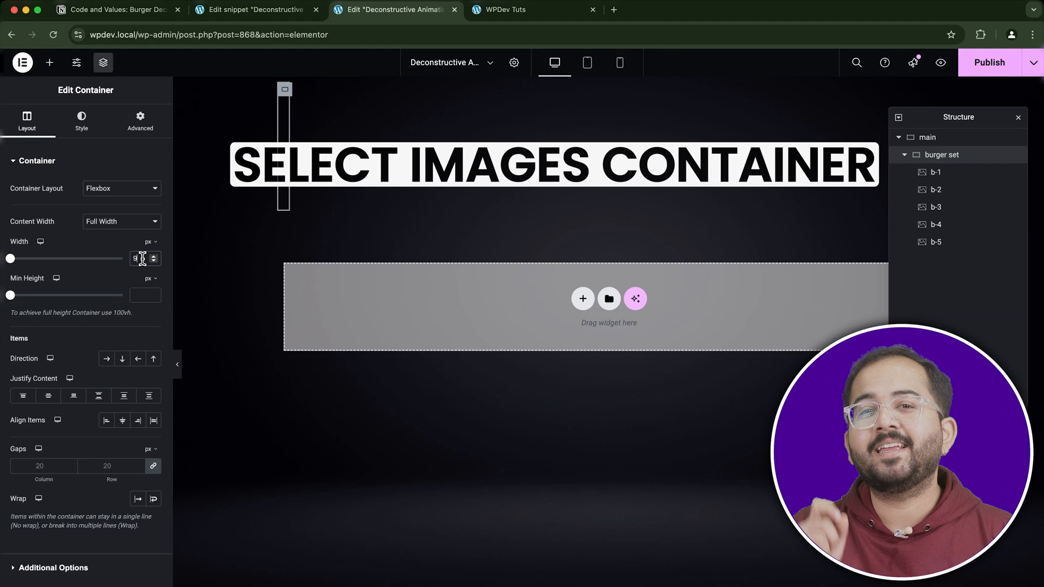
type("600")
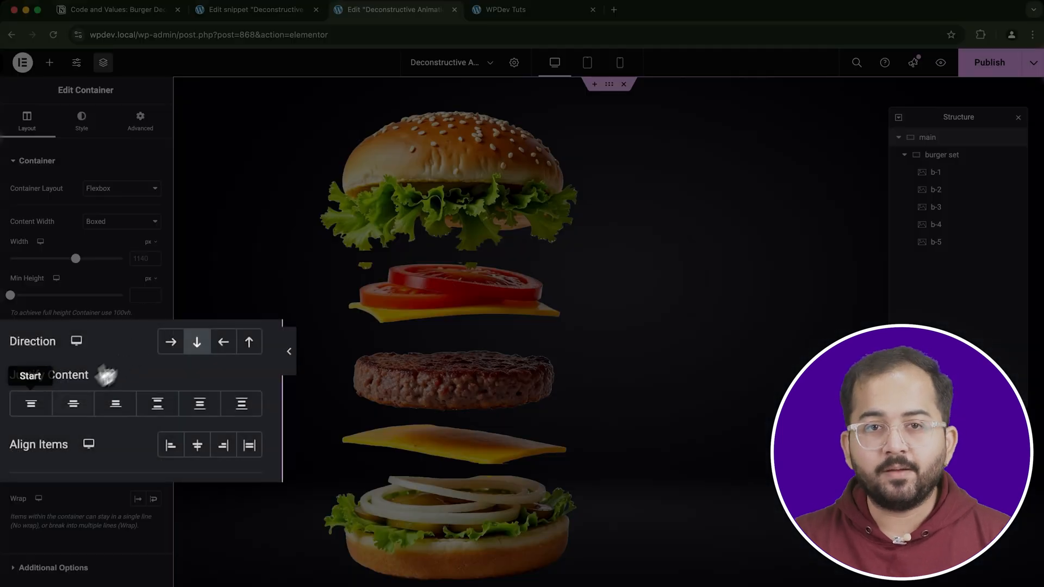
left_click(30, 403)
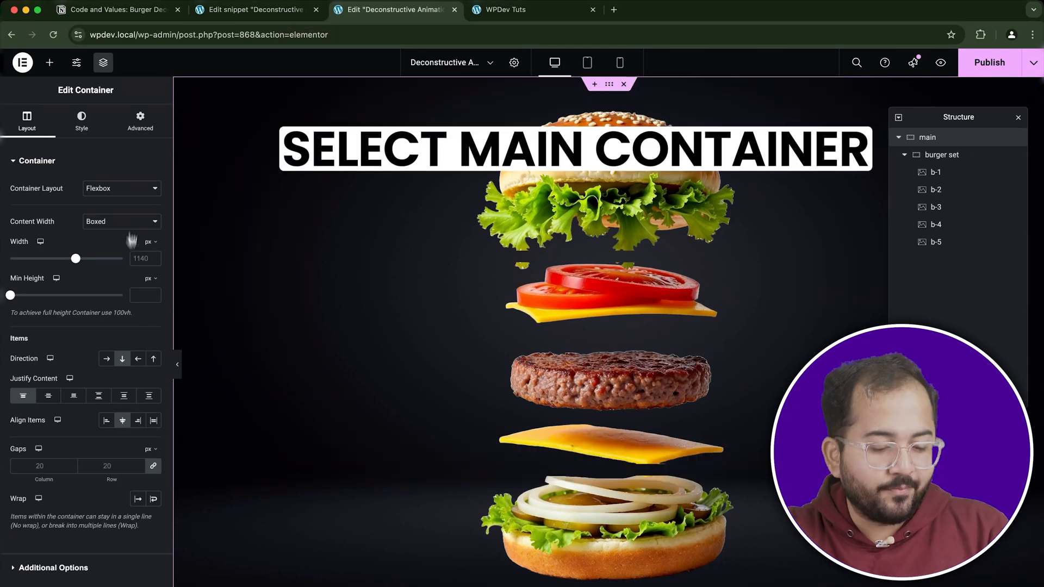
Give main a downward vertical scroll effect starting at 19% of the viewport.
left_click(140, 119)
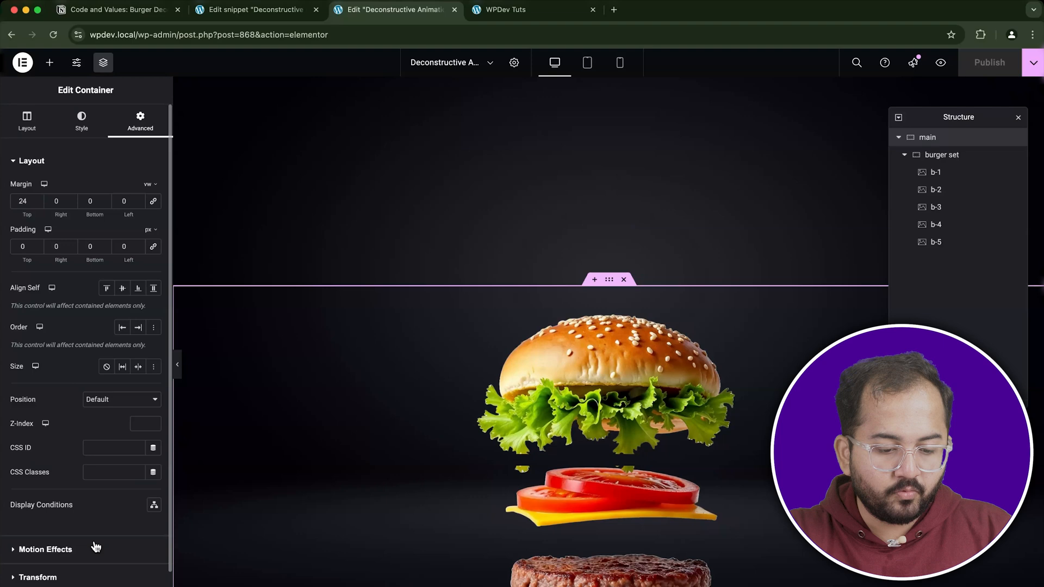
left_click(45, 549)
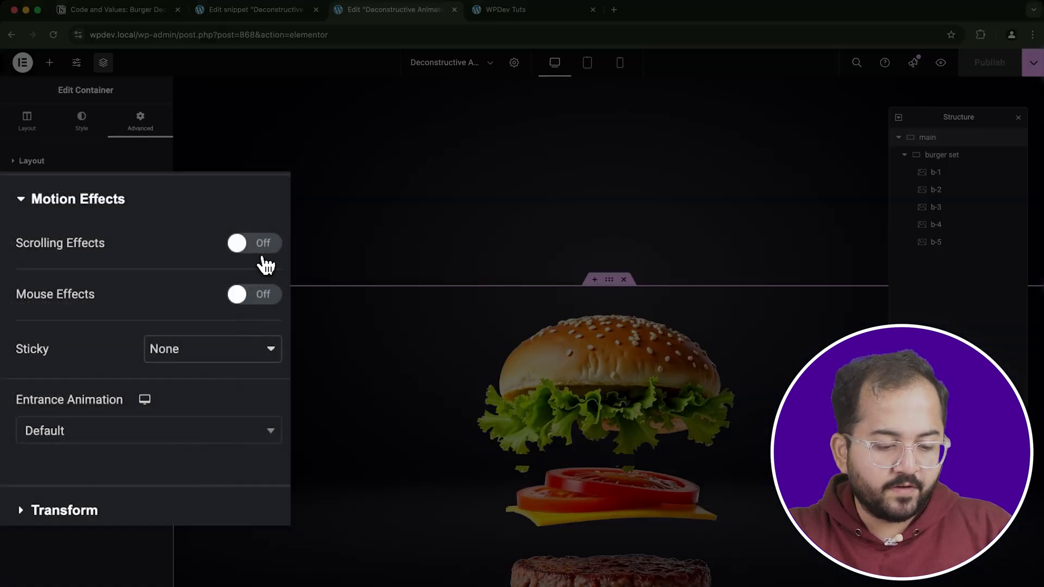
left_click(254, 242)
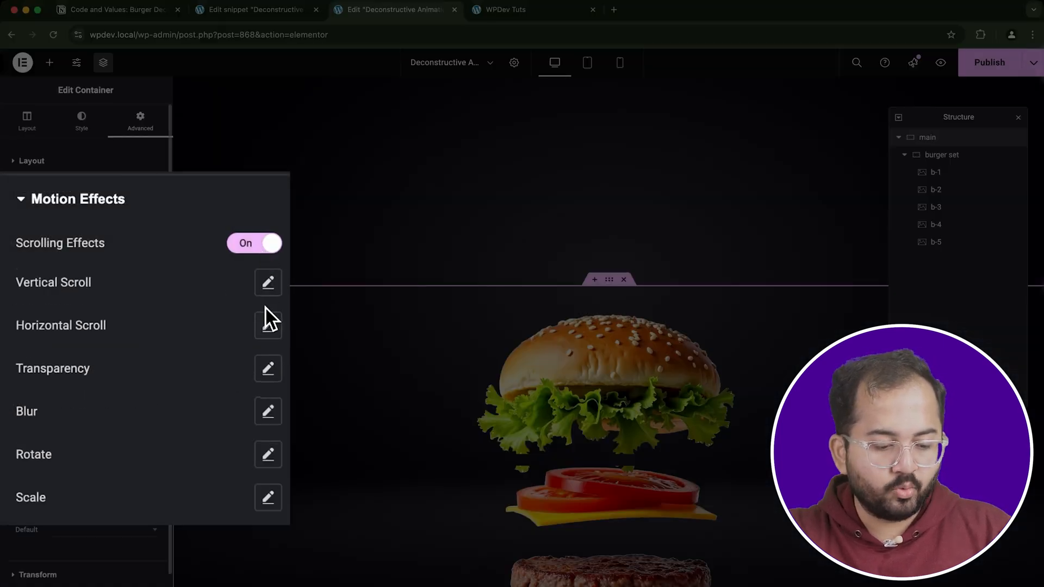
left_click(267, 282)
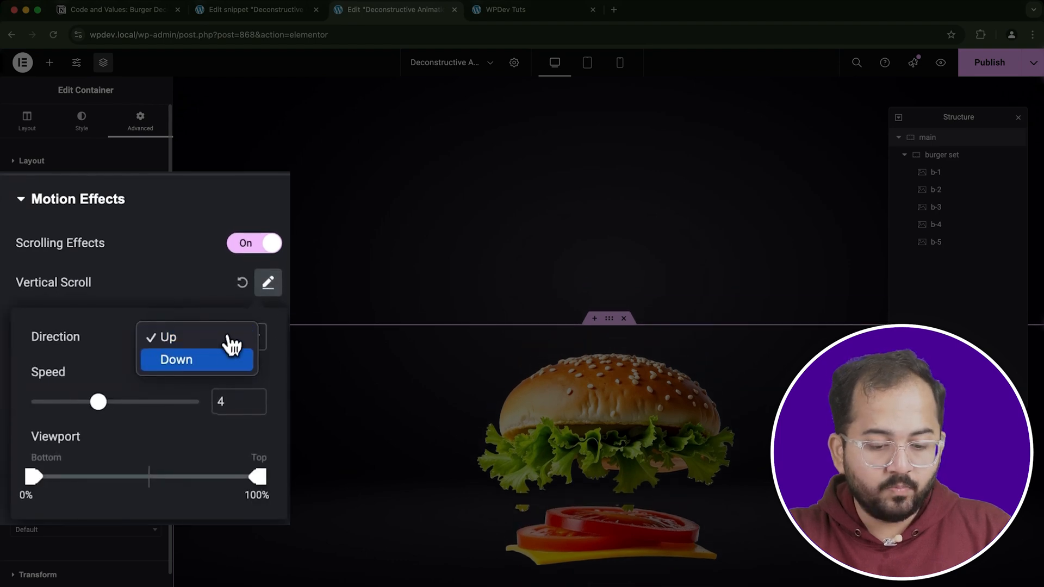
left_click(175, 358)
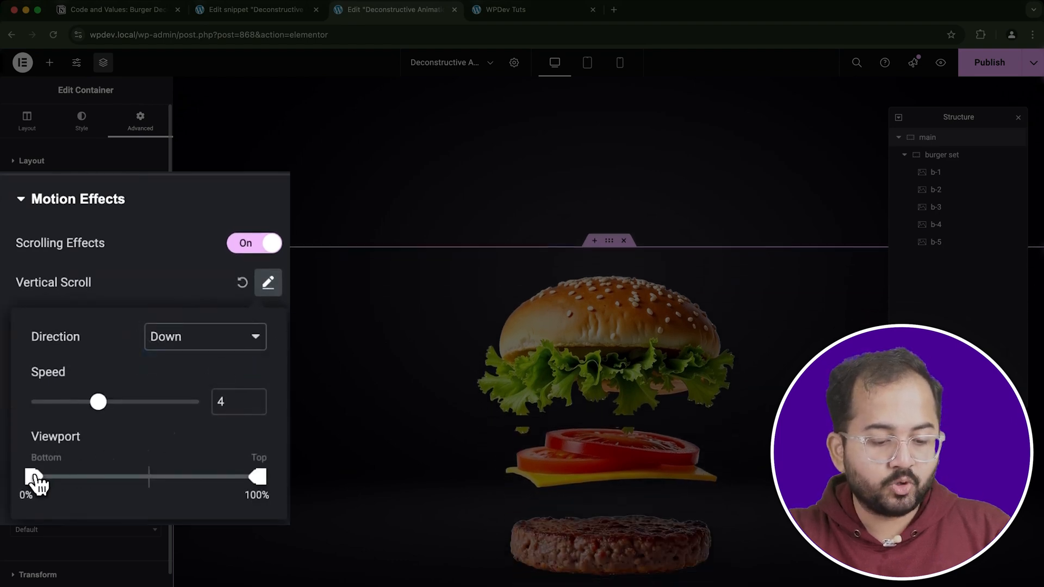
left_click_drag(38, 477, 48, 477)
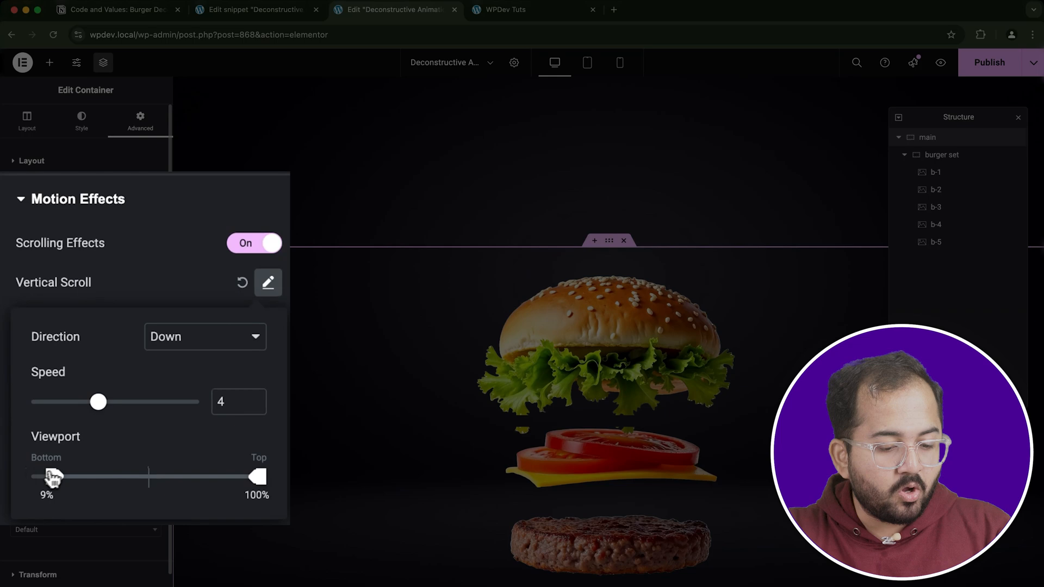
left_click_drag(47, 477, 67, 477)
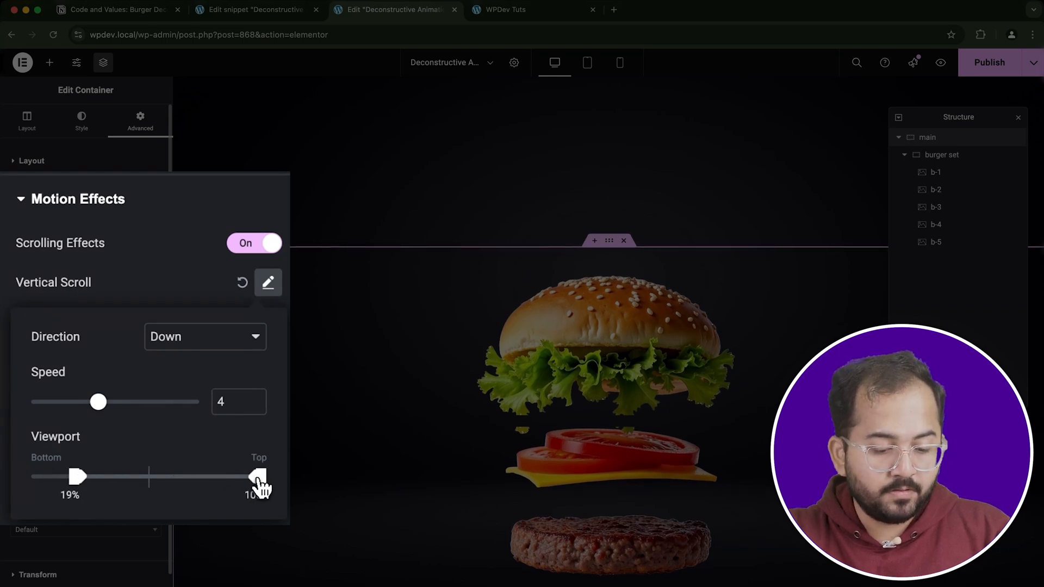
left_click_drag(258, 477, 192, 476)
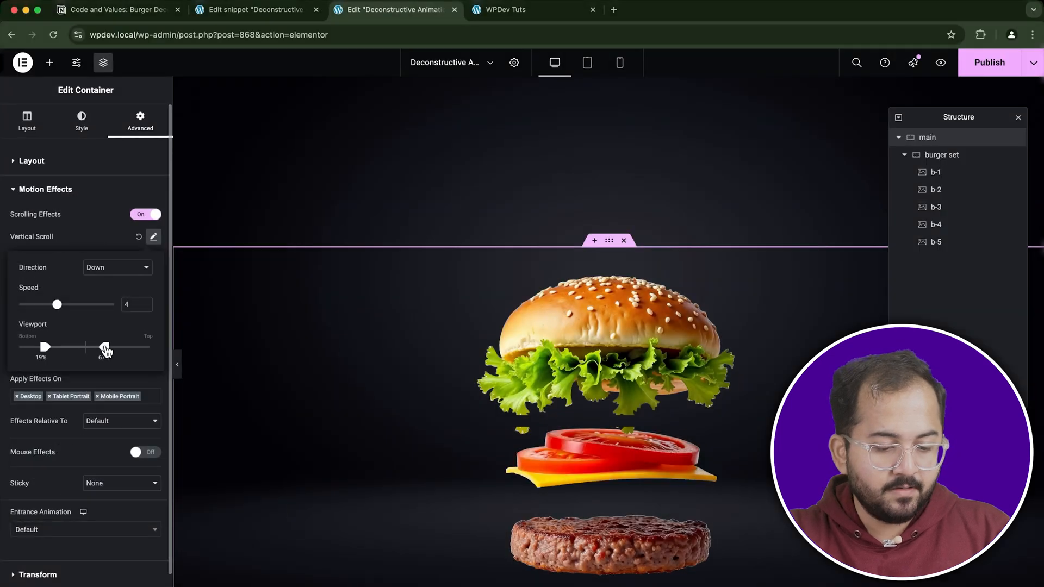
left_click(531, 10)
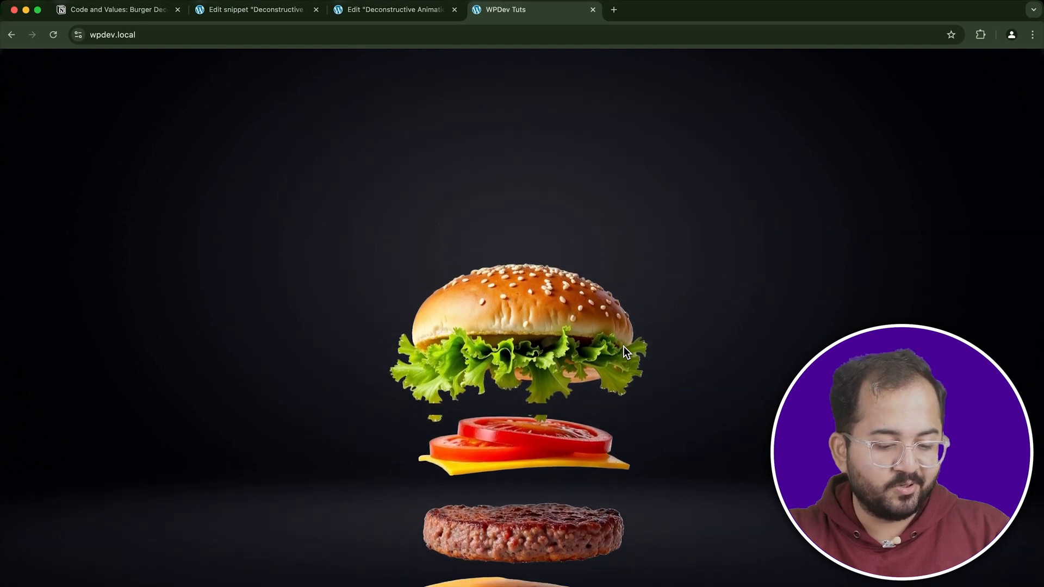
left_click(393, 9)
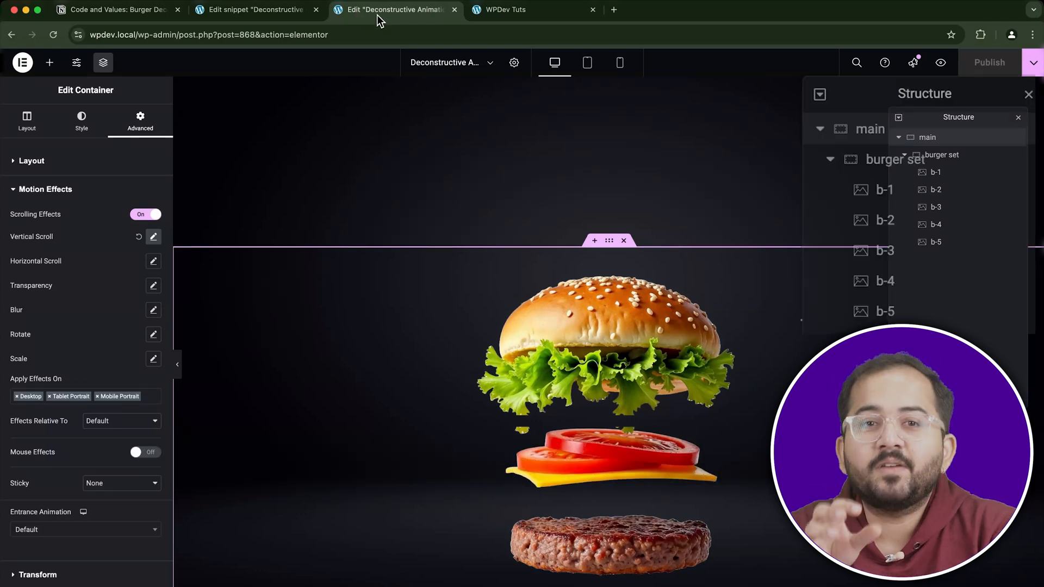
Set z-index and burger-layer CSS classes on the b-1 and b-2 layer images.
left_click(884, 190)
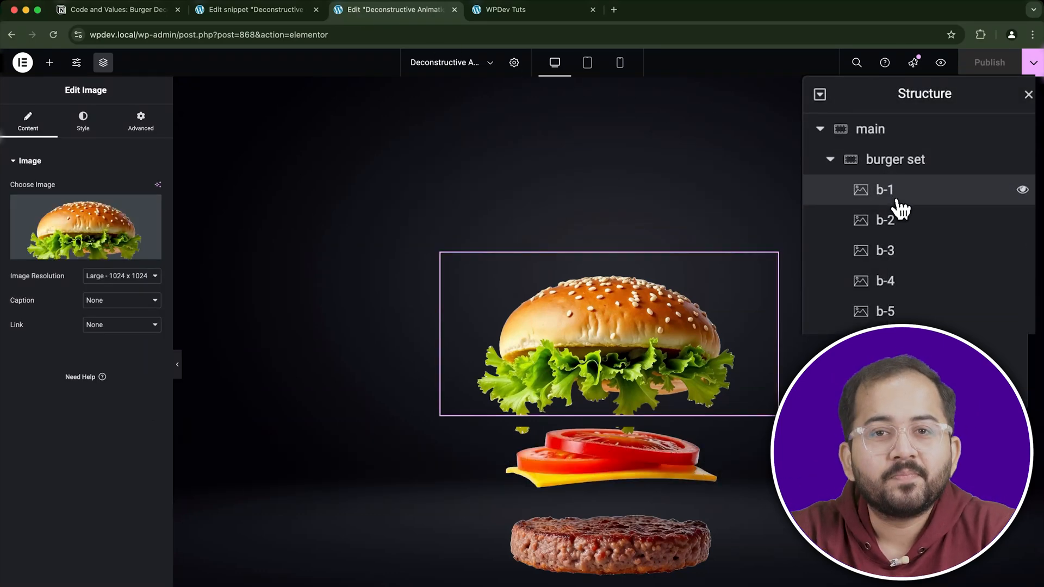
left_click(141, 120)
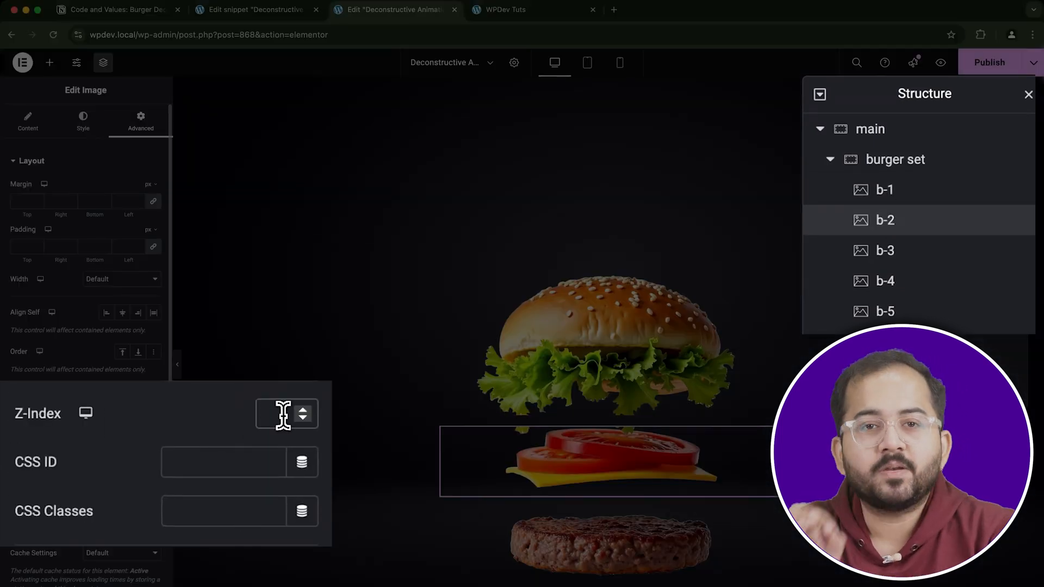
type("4")
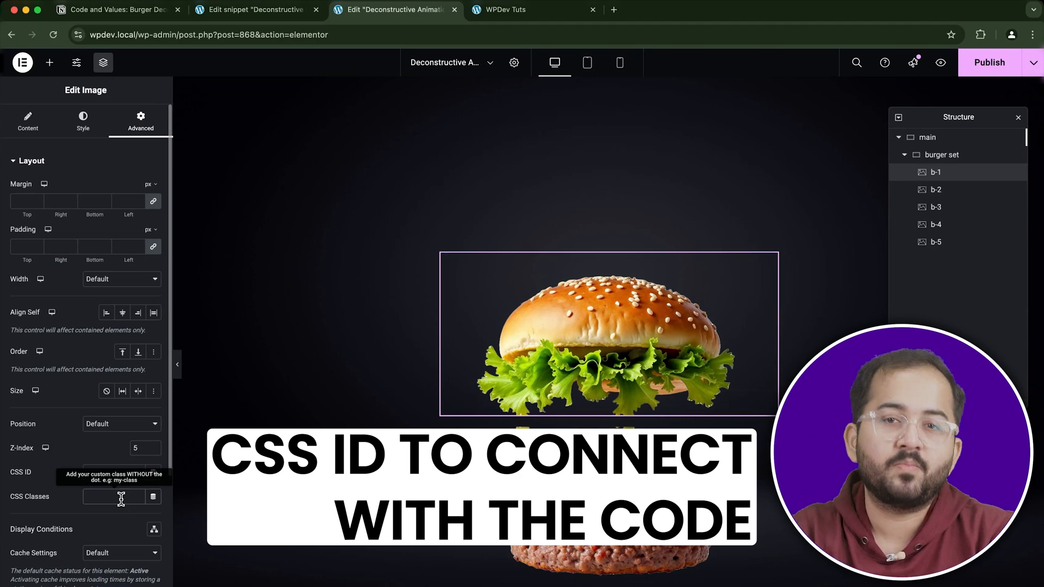
type("burger-layer-layer1")
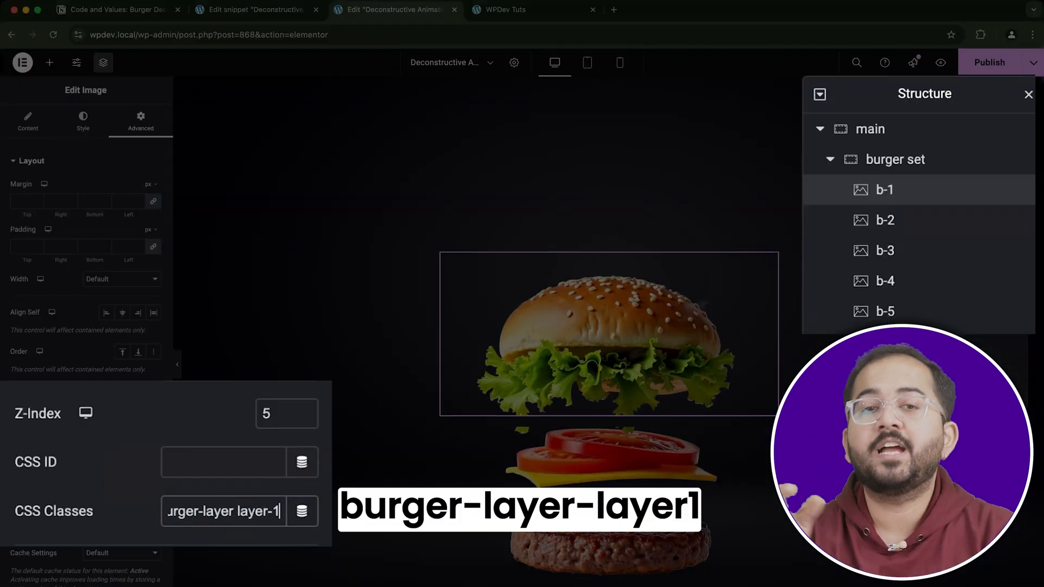
left_click(884, 220)
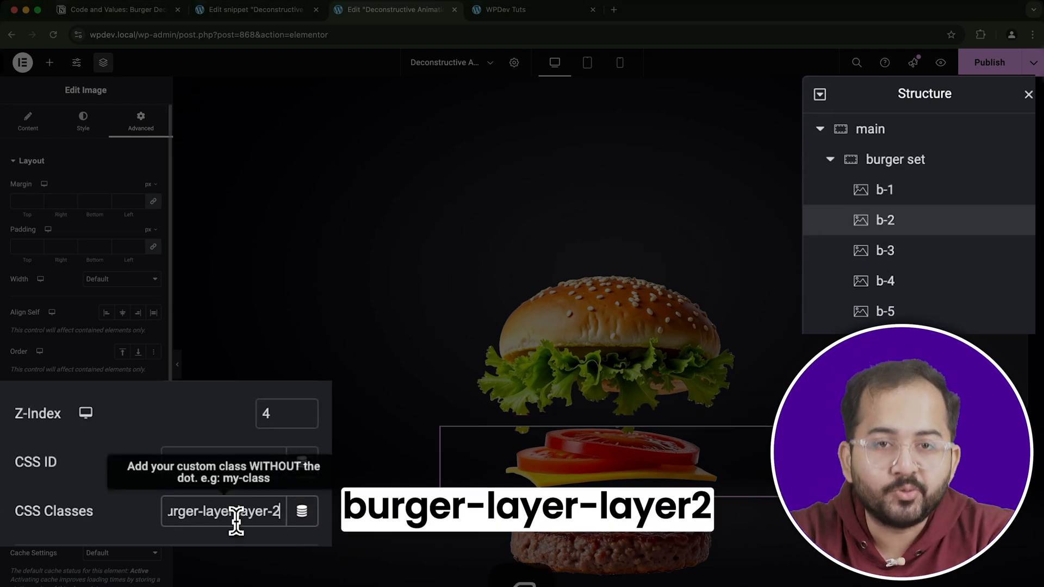
left_click(884, 250)
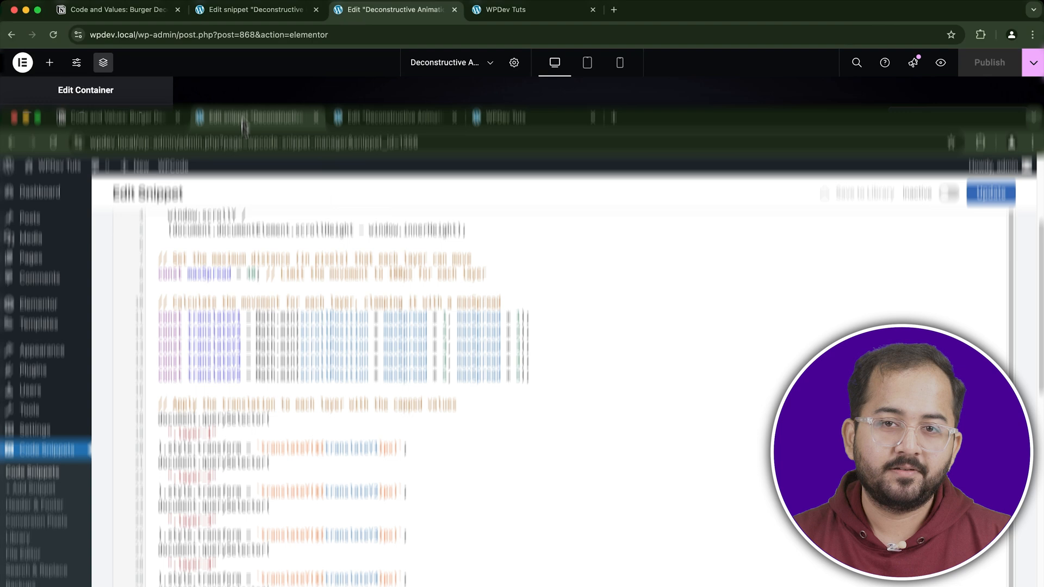
Switch the Deconstructive Burger Animation snippet to Active and update it.
left_click(256, 9)
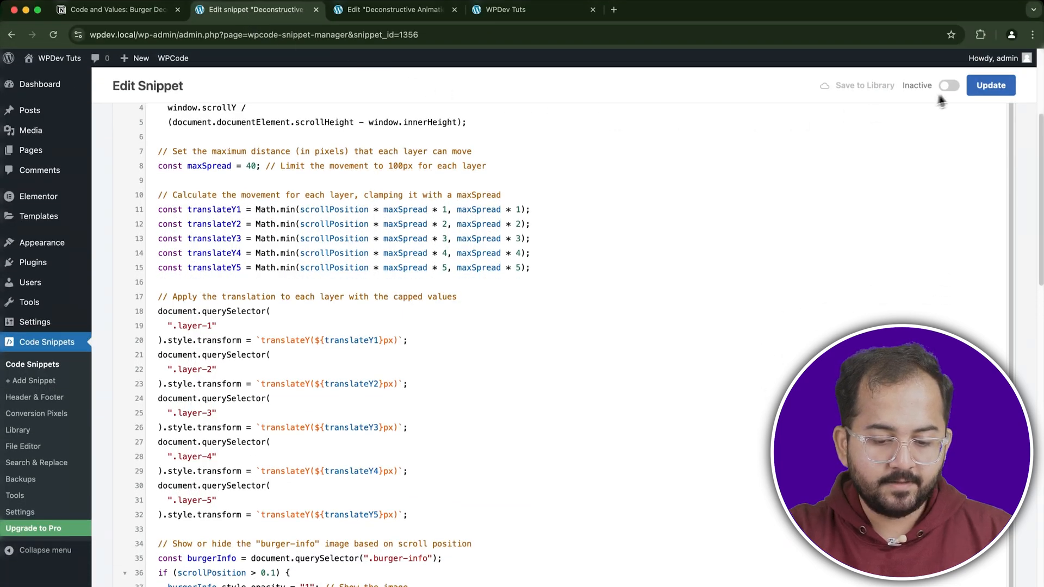
left_click(946, 86)
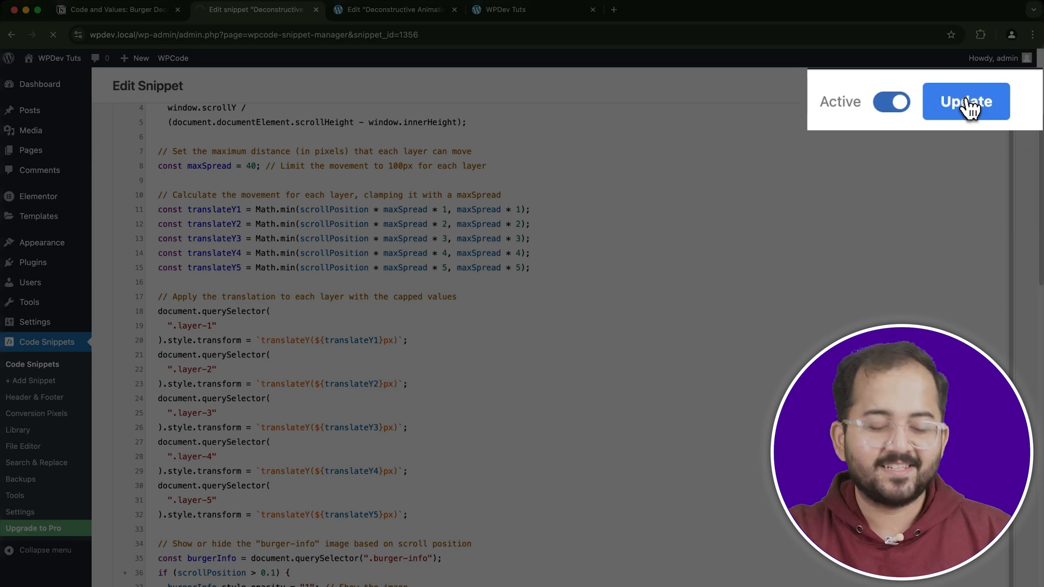
left_click(965, 101)
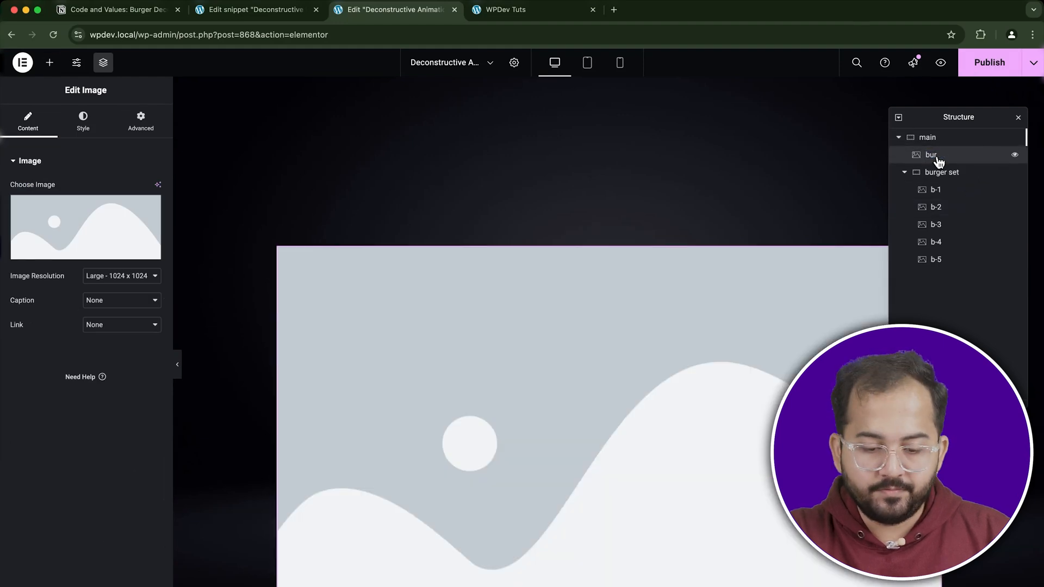
Make the overlay image full width with the CSS class 'burger-info'.
left_click(86, 227)
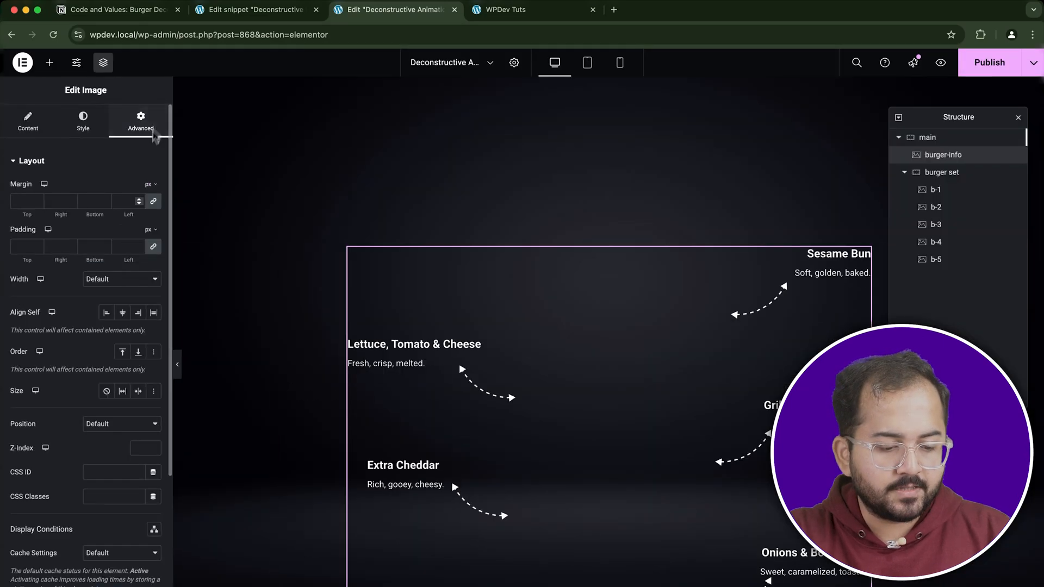
left_click(121, 279)
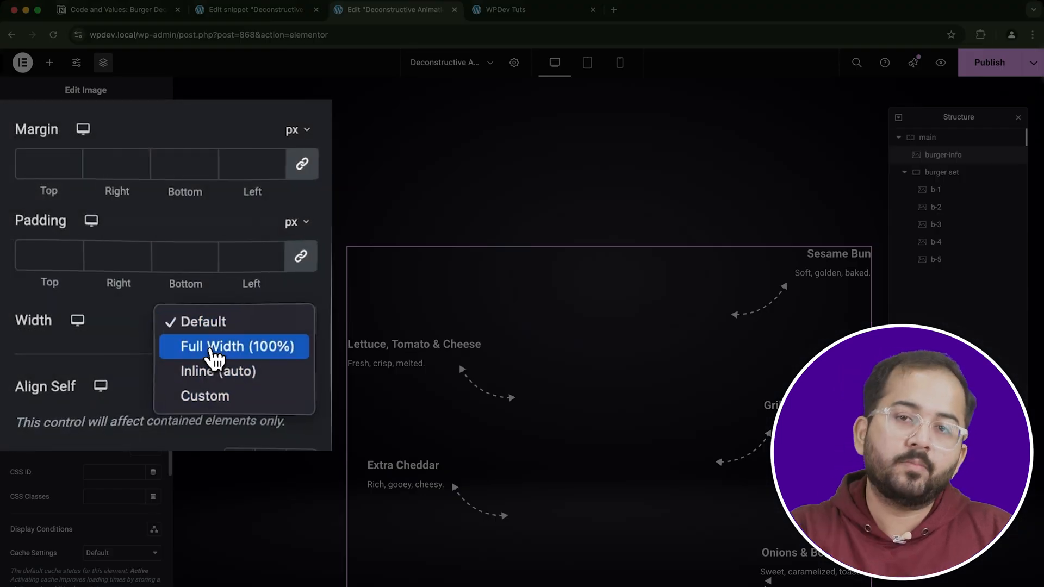
left_click(235, 347)
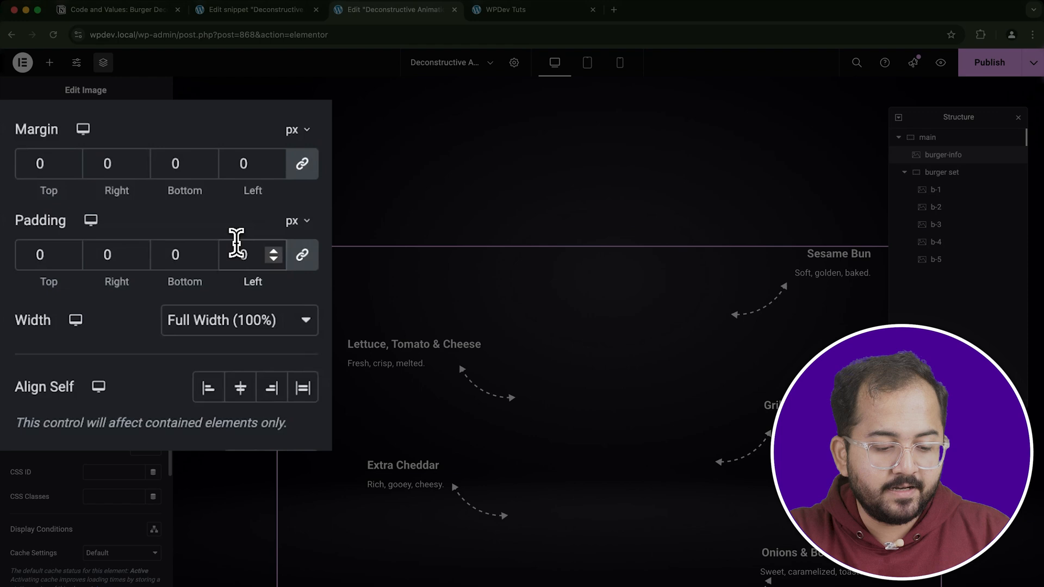
left_click(234, 507)
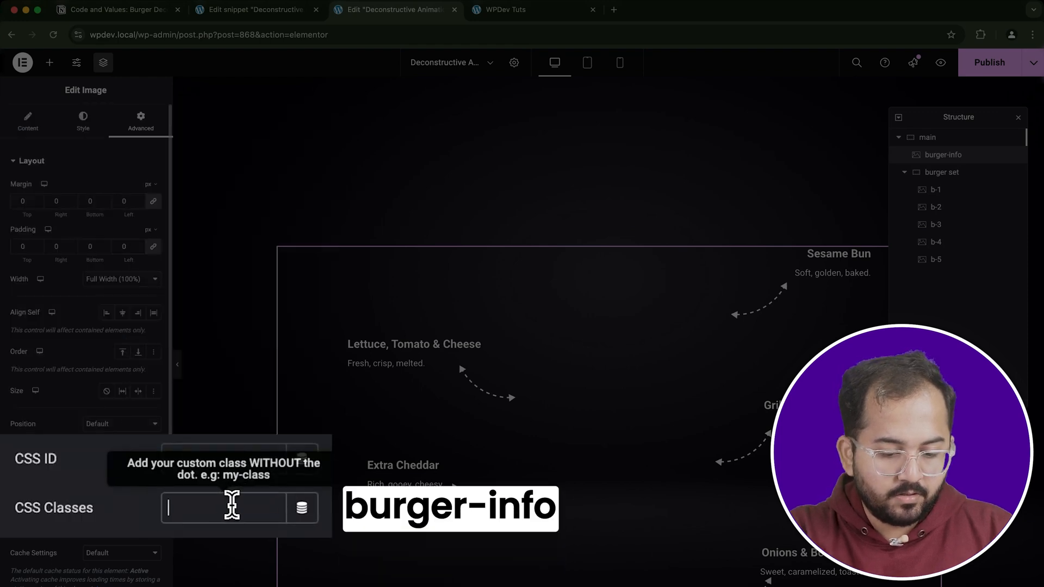
type("burger-info")
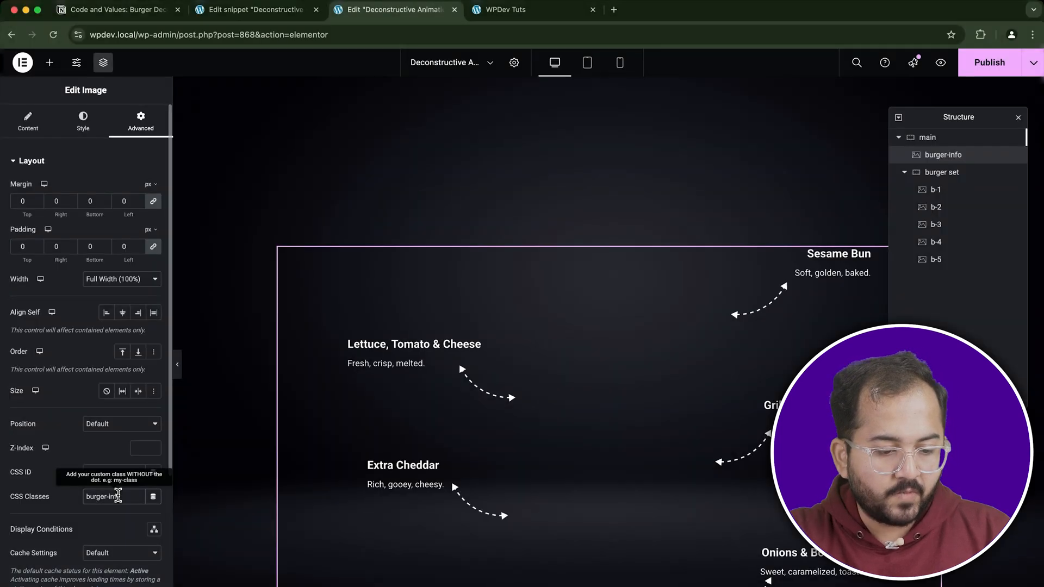
left_click(31, 160)
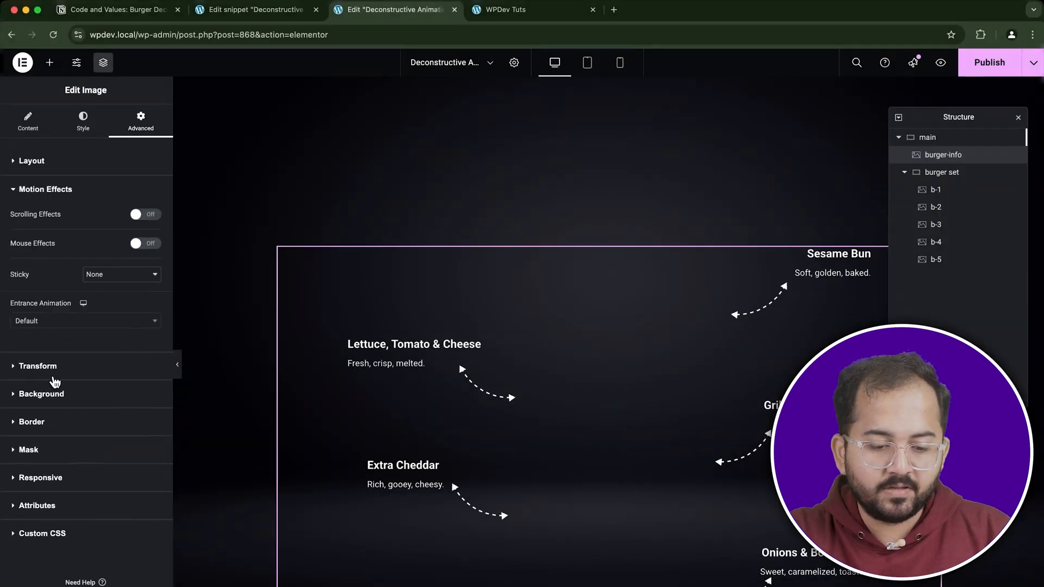
Enable scrolling effects on burger-info with a fade-in transparency across the viewport range.
left_click(255, 184)
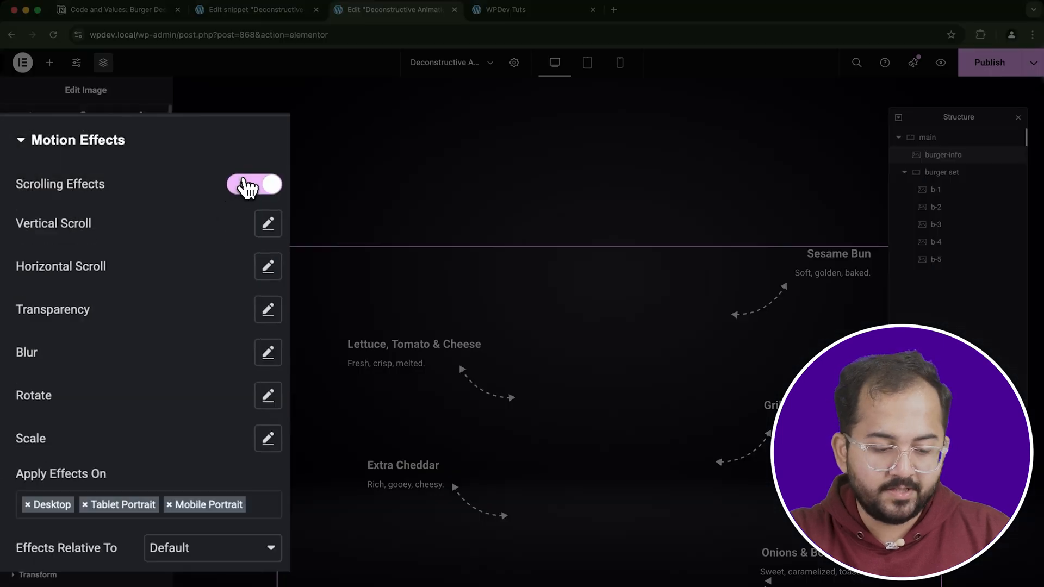
left_click(254, 184)
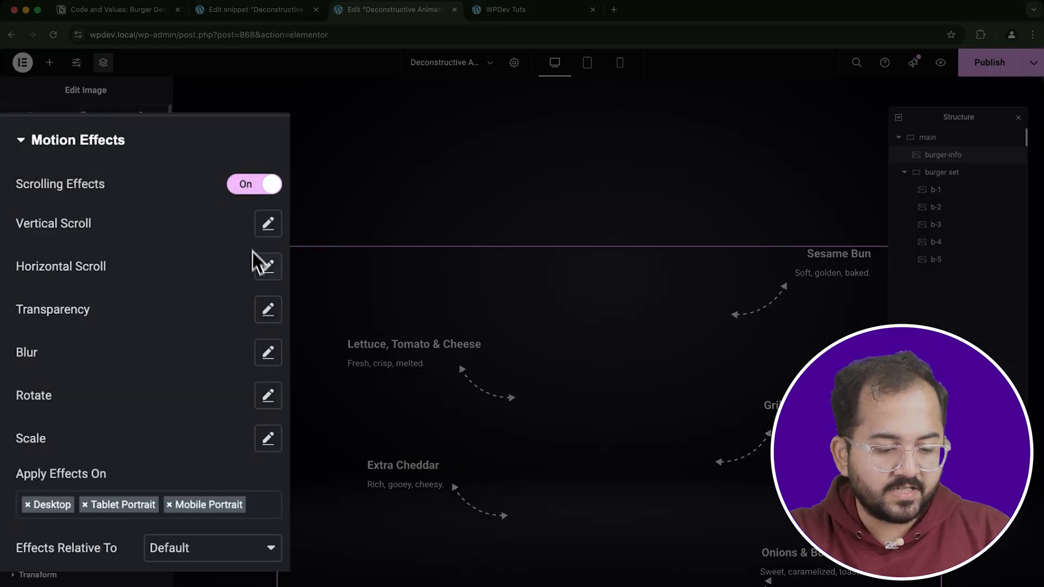
left_click(267, 309)
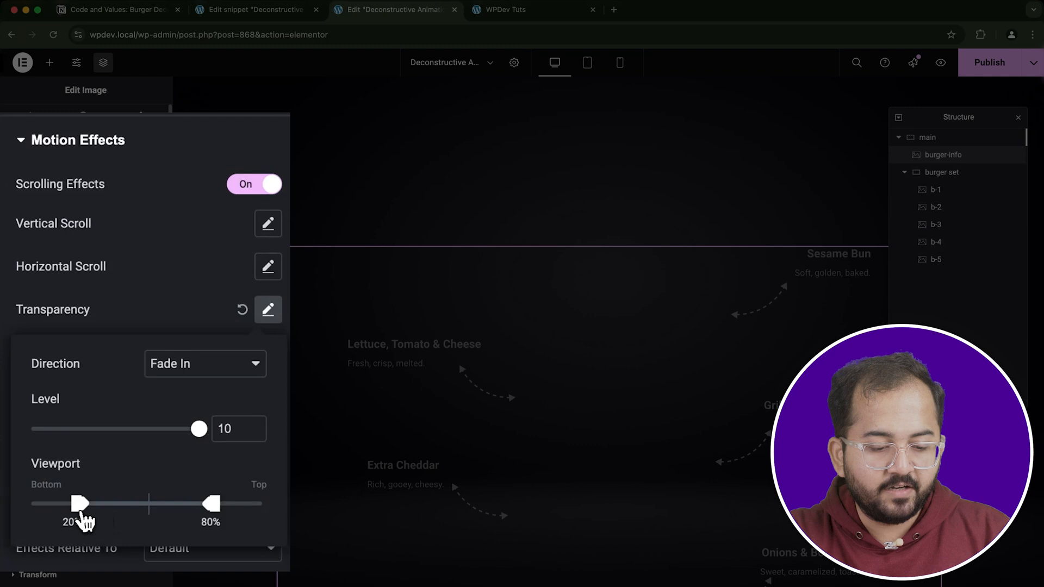
left_click_drag(79, 503, 143, 503)
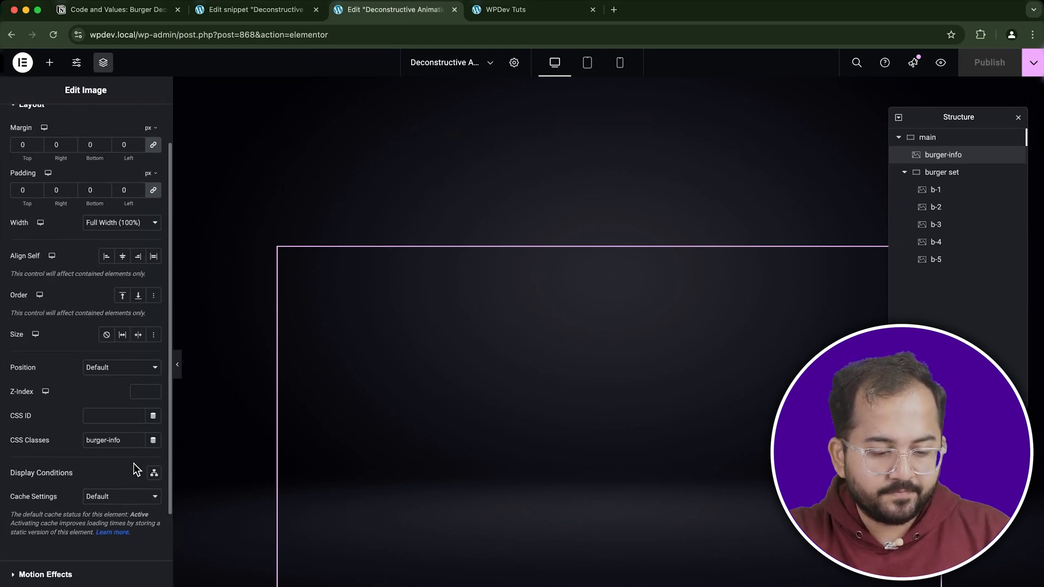
Set burger-info to absolute position, z-index 6, with zero horizontal and vertical offsets.
left_click(121, 367)
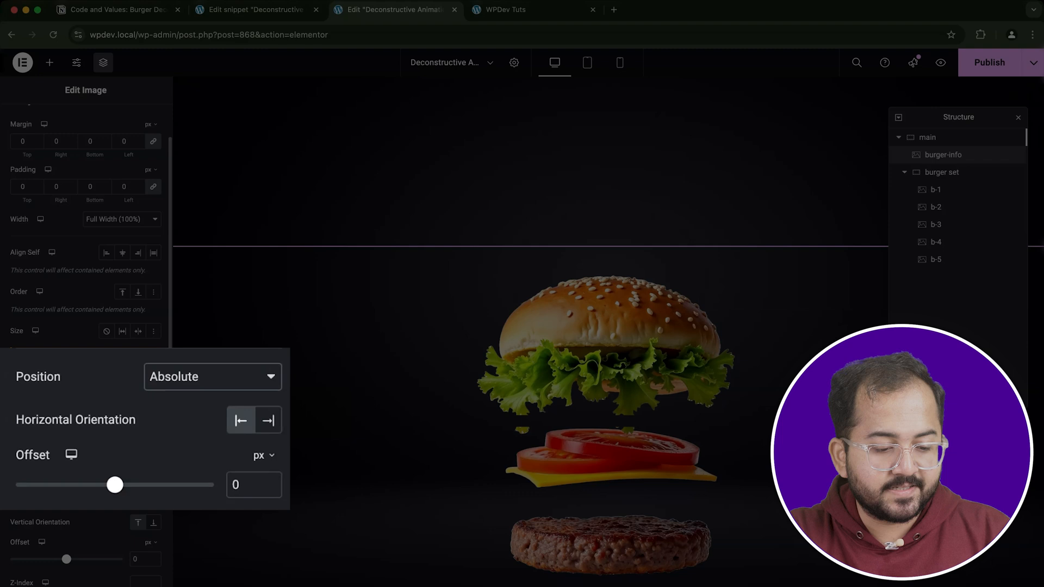
scroll("down", 3)
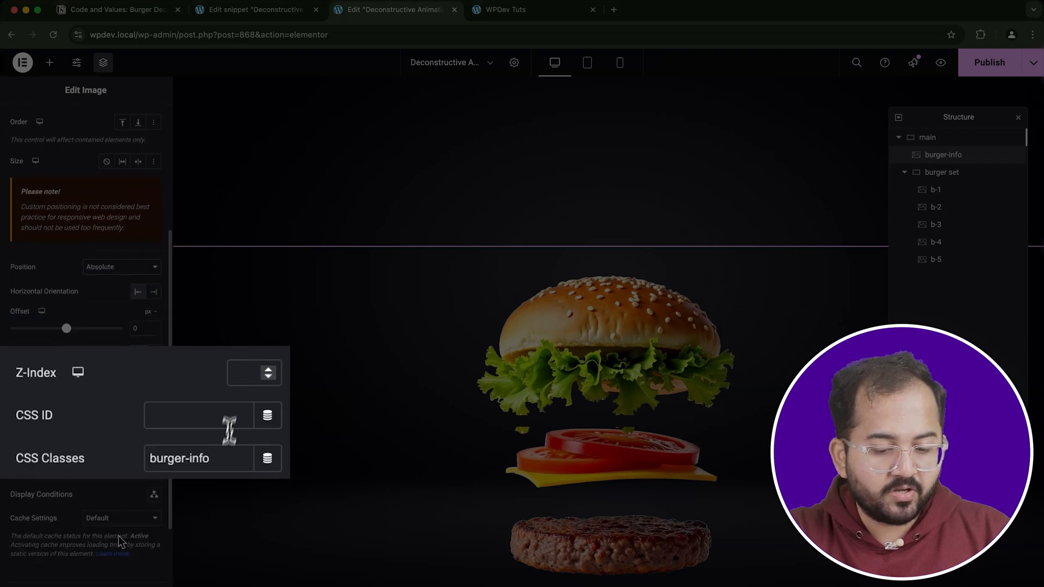
left_click(246, 372)
type("6")
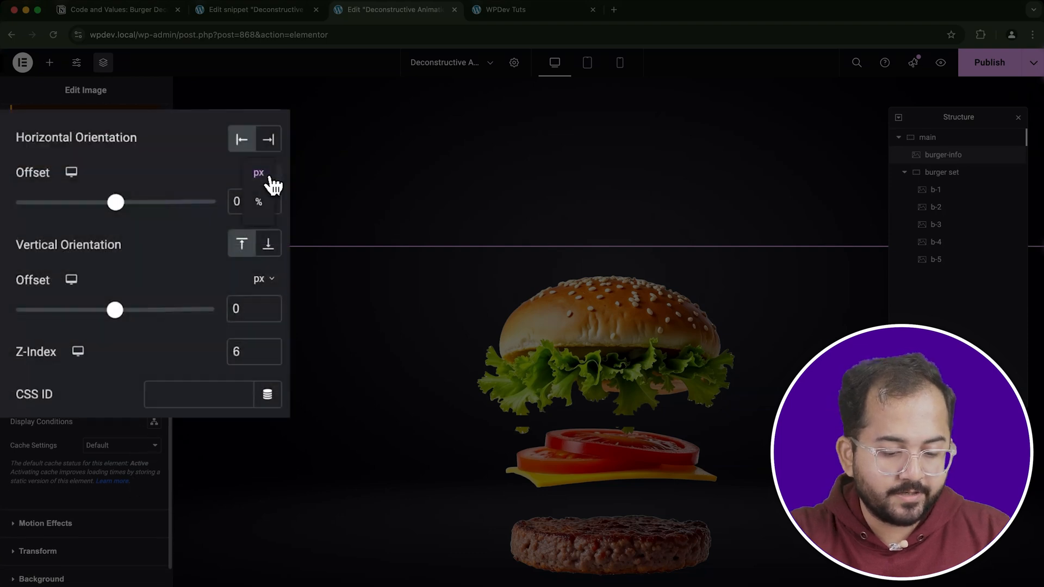
left_click(259, 278)
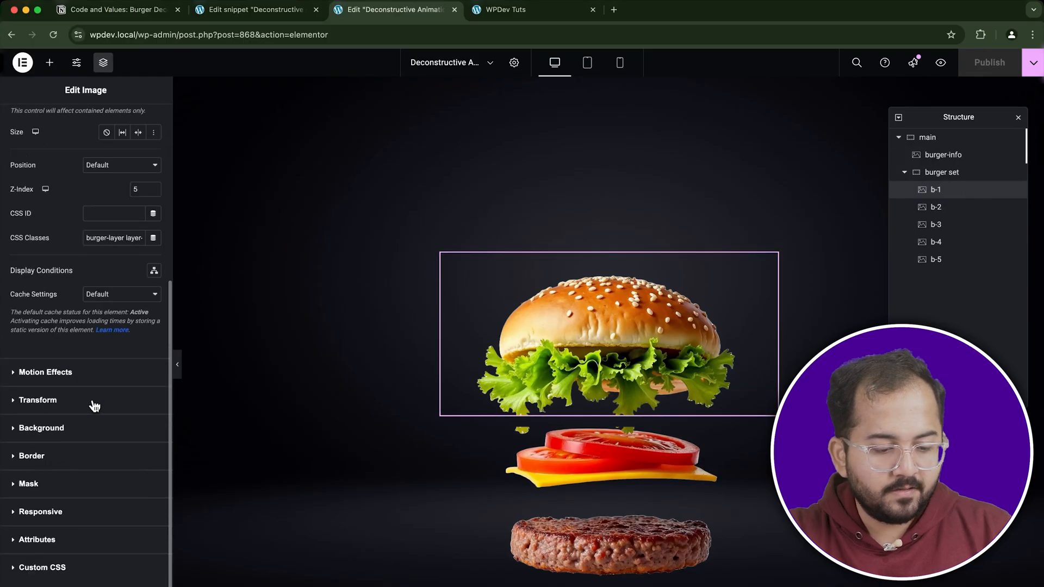
Give the lower burger layers negative Offset Y values (b-2 at -100, next at -360).
left_click(38, 400)
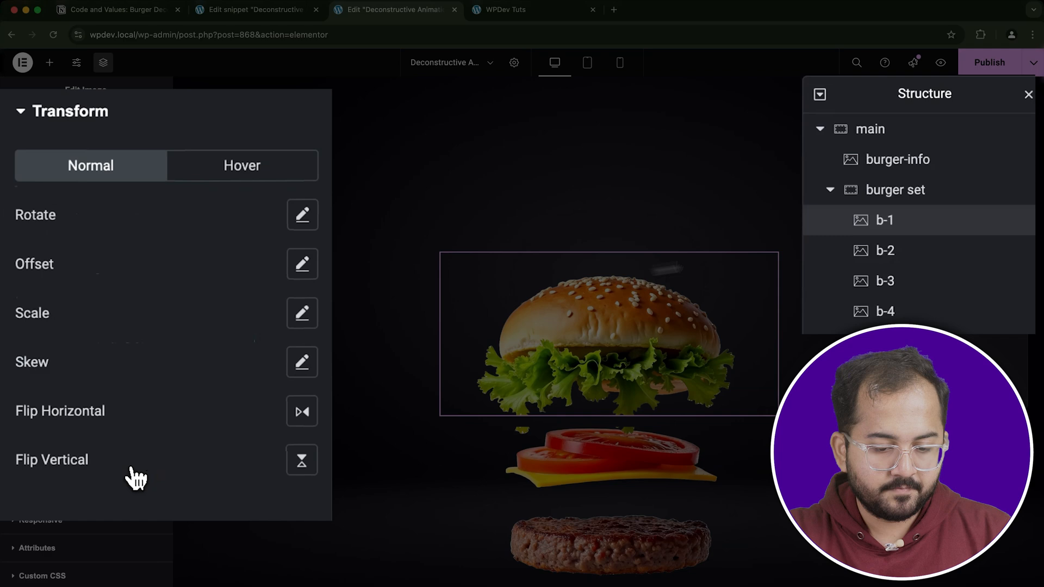
left_click(885, 250)
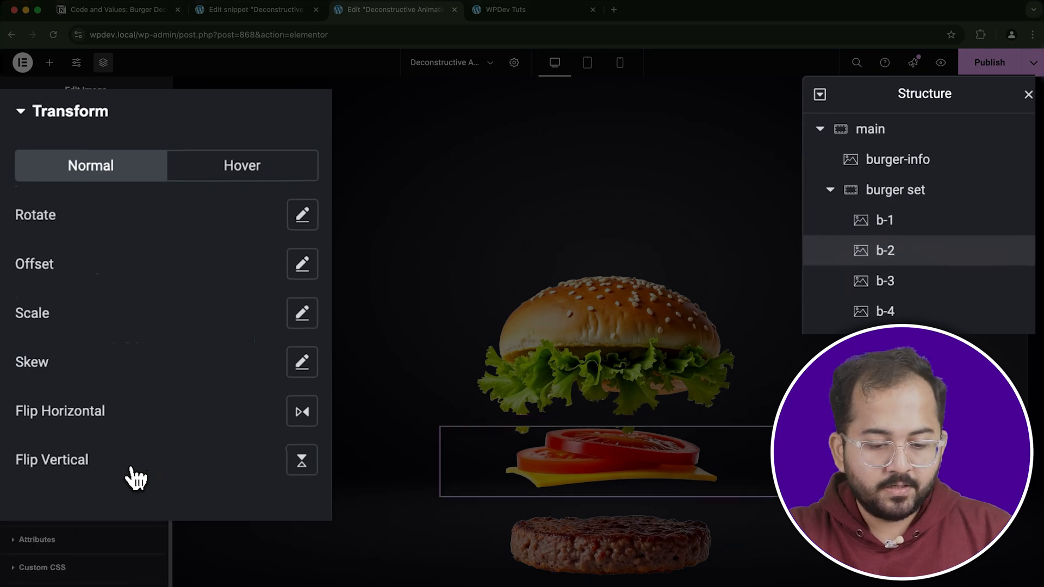
left_click(303, 263)
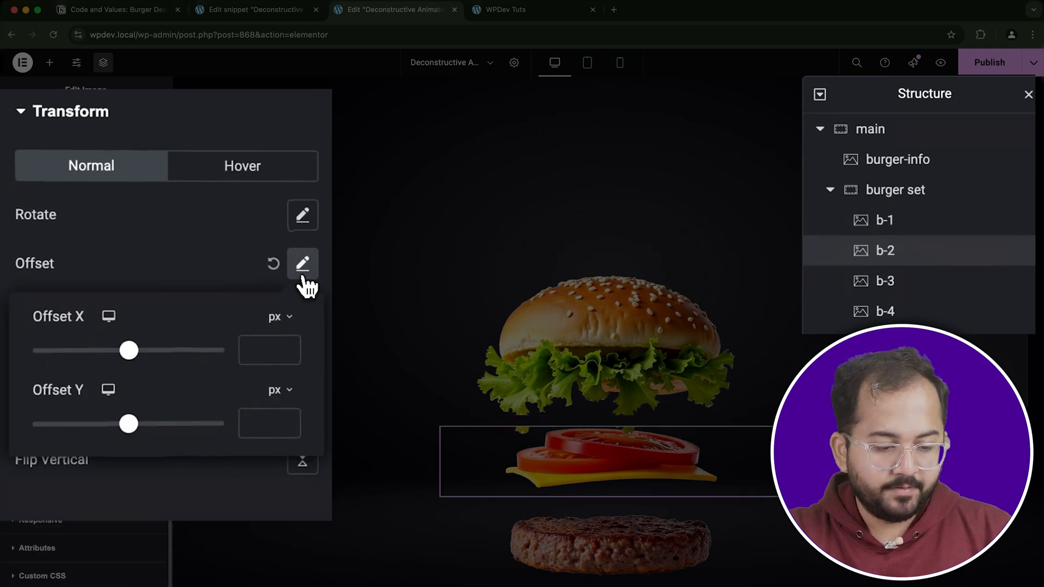
type("-100")
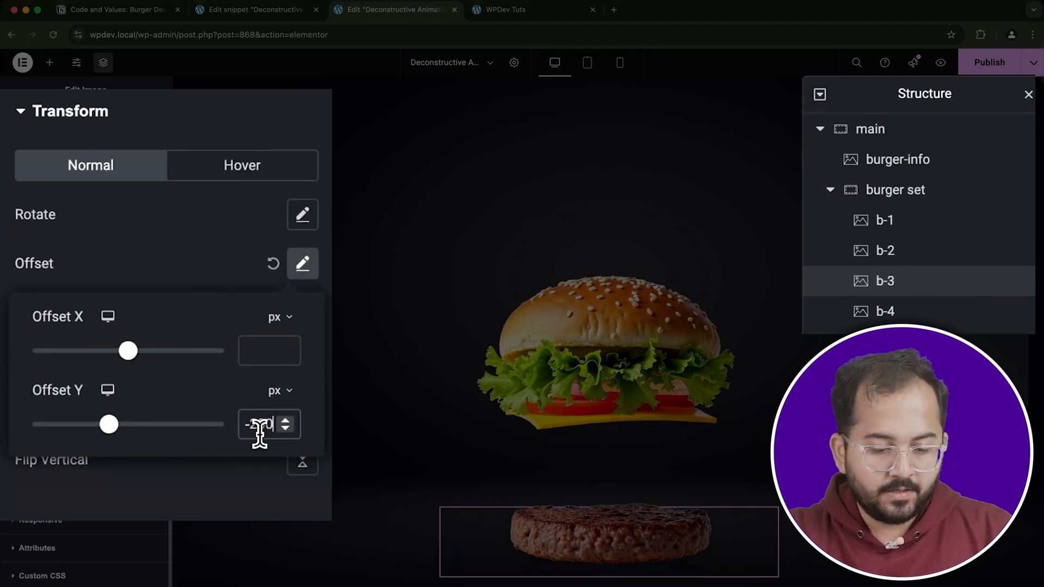
type("-360")
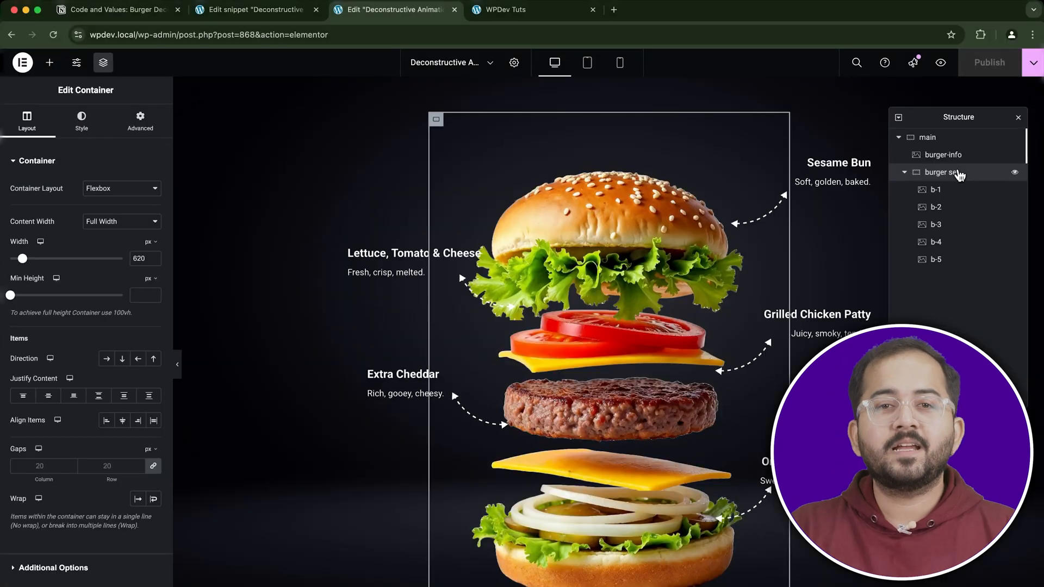
Change maxSpread from 40 to 100 in the WPCode snippet and update it.
left_click(256, 9)
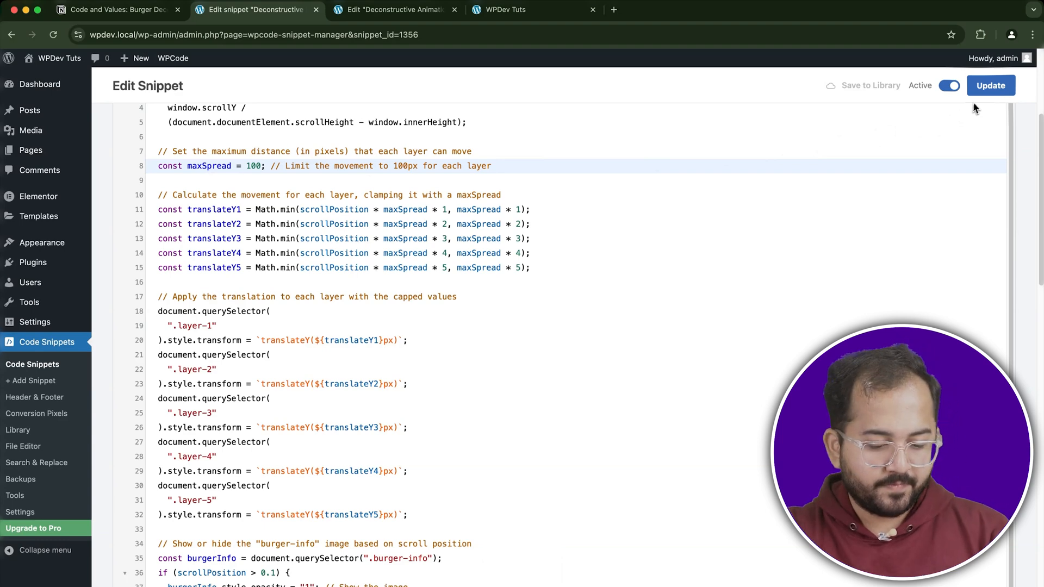
left_click(991, 86)
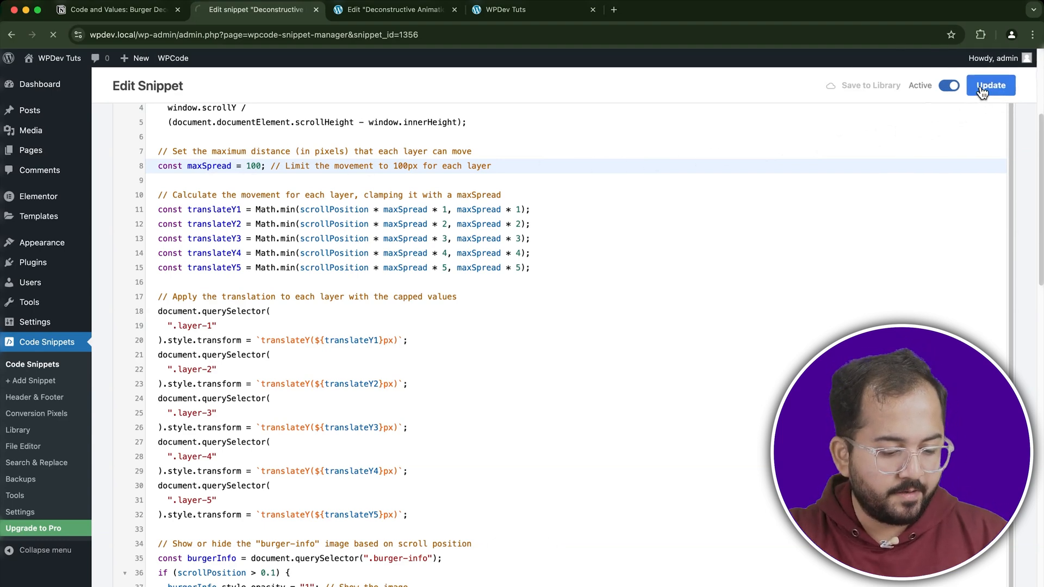
left_click(393, 10)
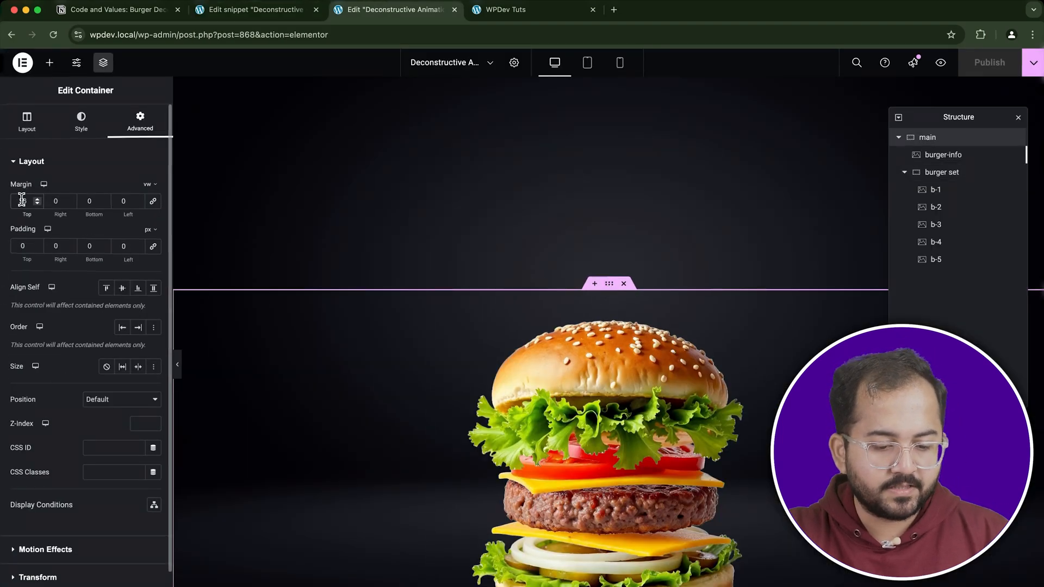
Set the main container's top margin to 24 vw and preview the live site.
type("24")
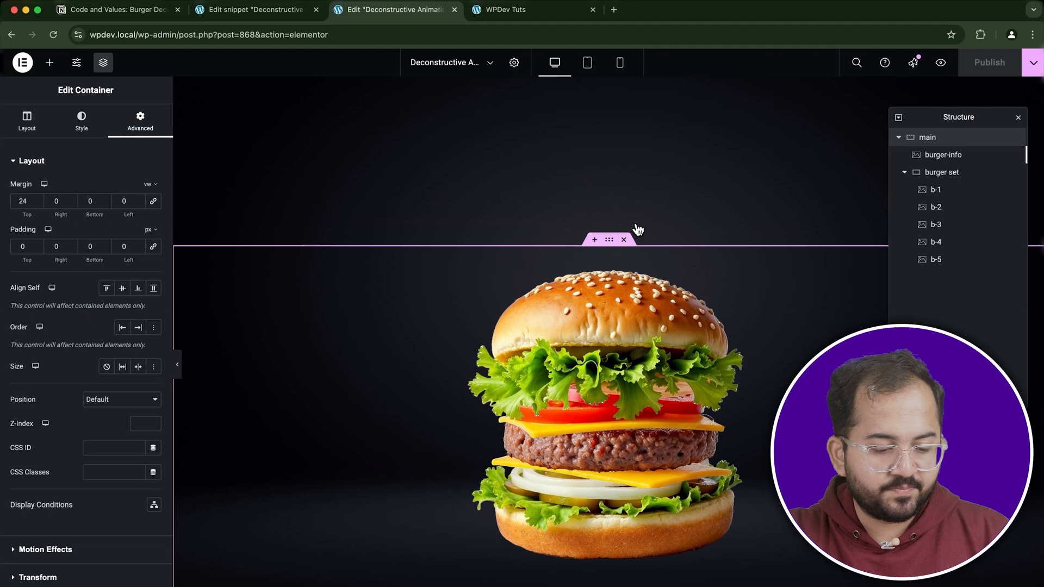
left_click(529, 10)
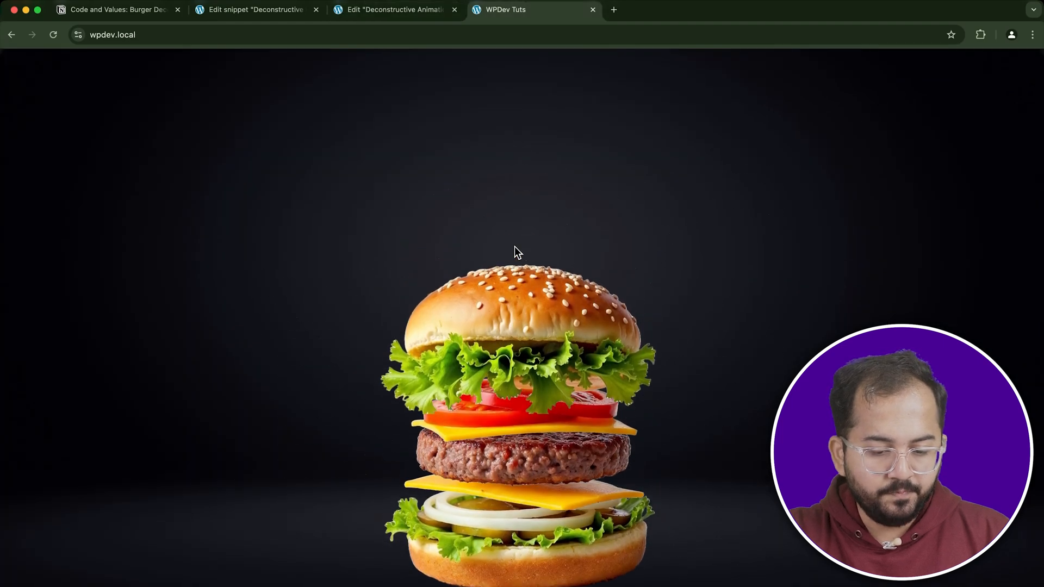